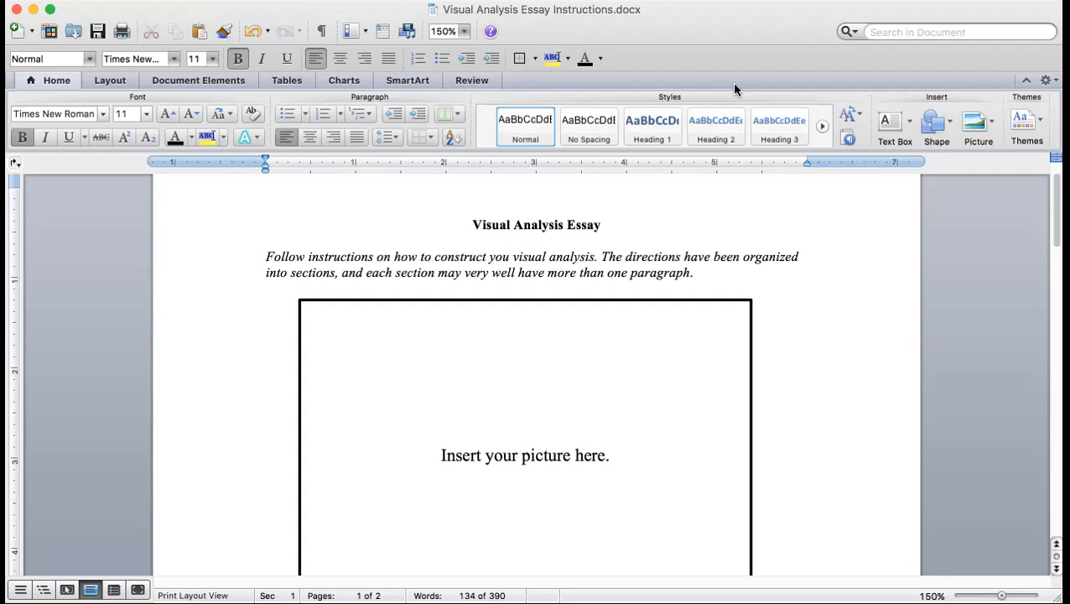
- Scroll past the picture box to the Photograph and Photographer, Context and Location, and Observations sections
{"action": "scroll", "scroll_direction": "down", "scroll_amount": 3}
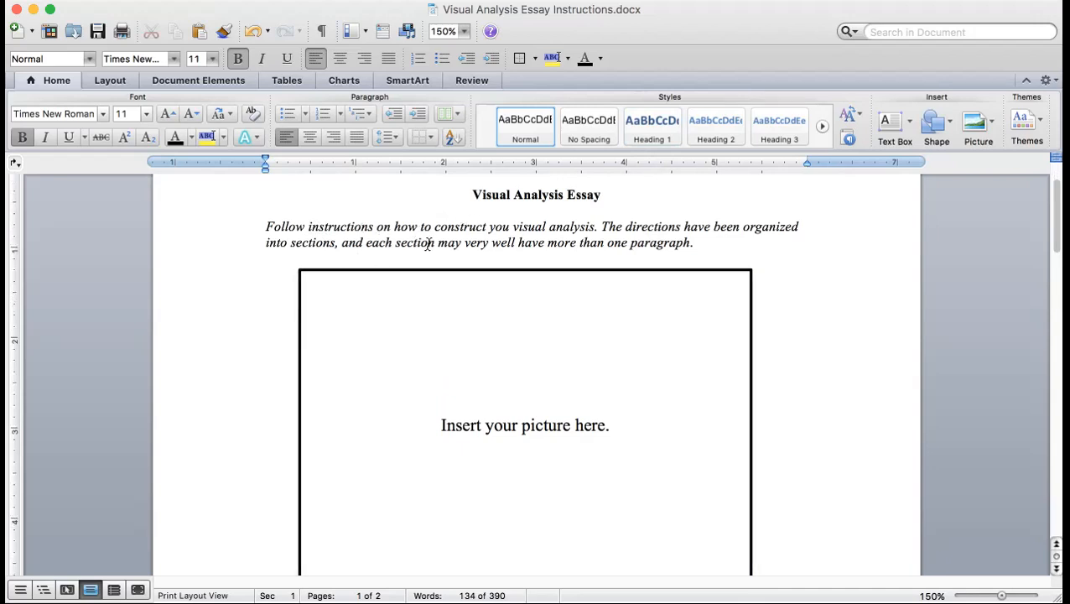
{"action": "mouse_move", "coordinate": [545, 312]}
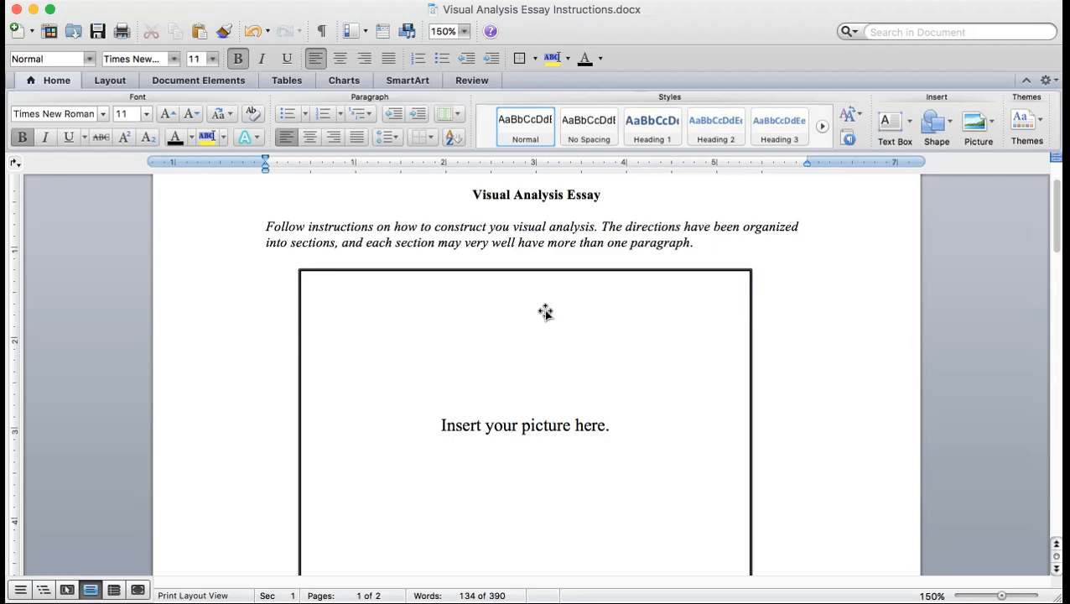
{"action": "mouse_move", "coordinate": [547, 320]}
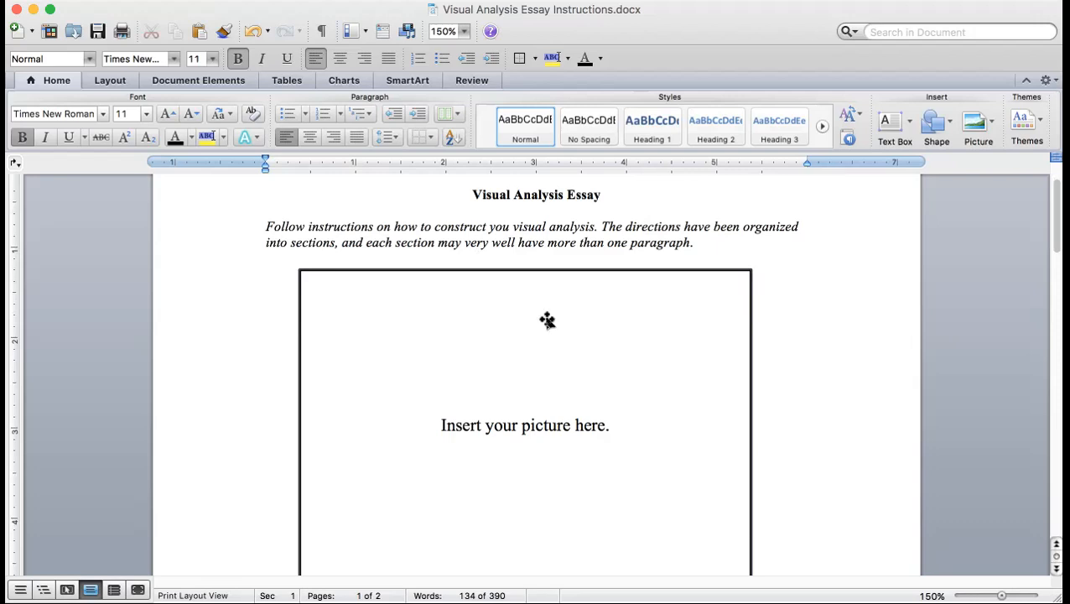
{"action": "mouse_move", "coordinate": [456, 332]}
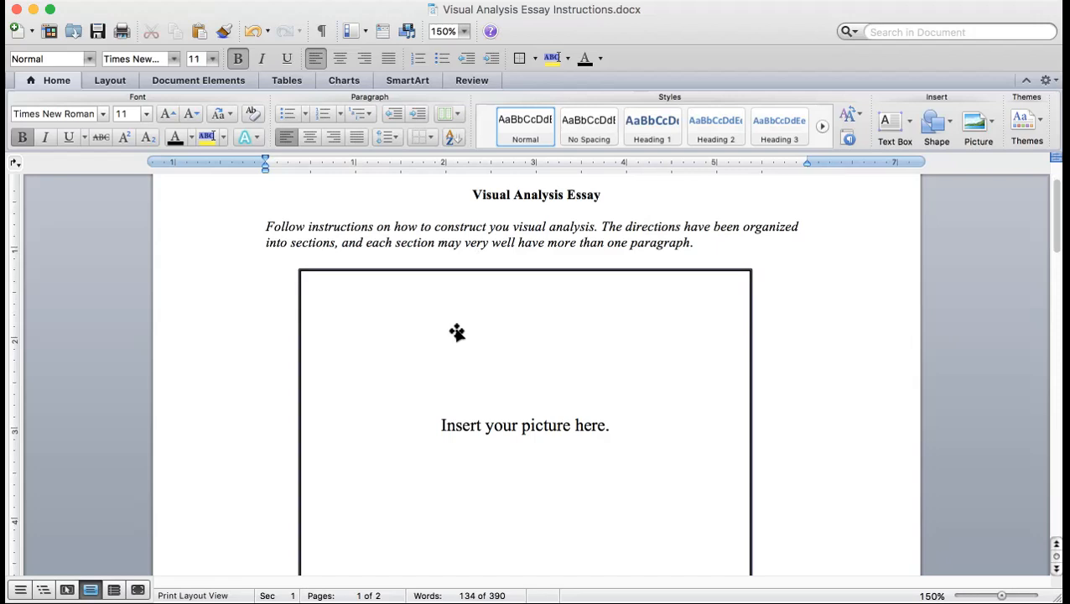
{"action": "mouse_move", "coordinate": [420, 342]}
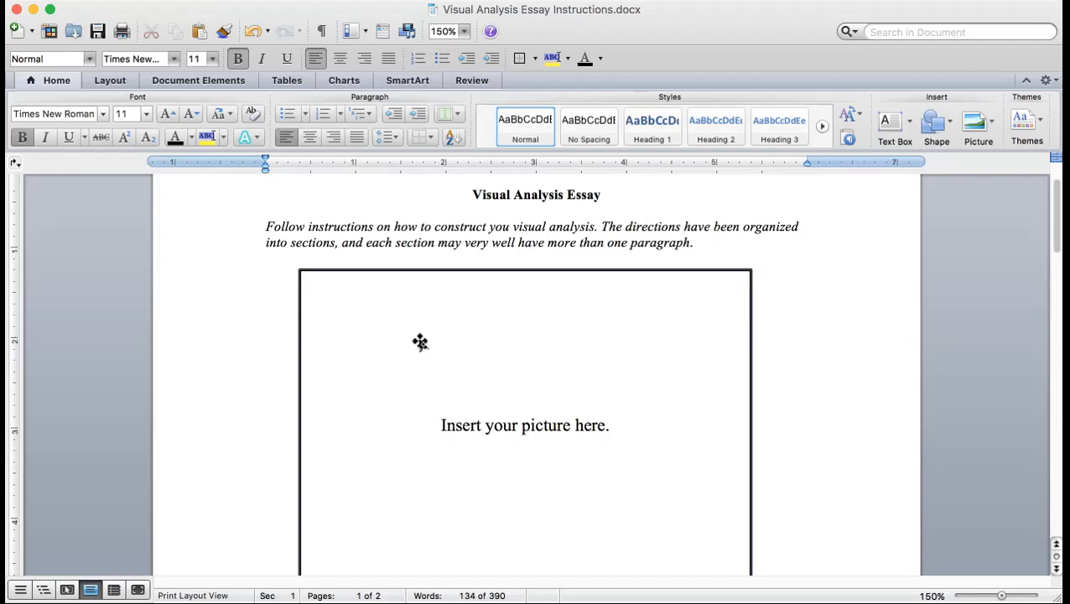
{"action": "mouse_move", "coordinate": [413, 339]}
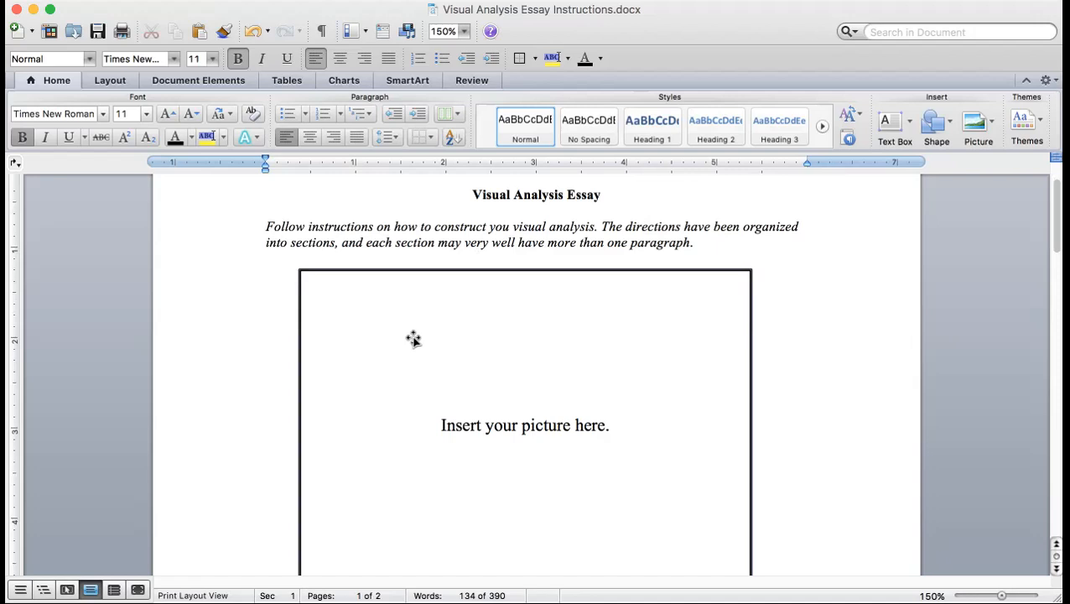
{"action": "scroll", "scroll_direction": "down", "scroll_amount": 3}
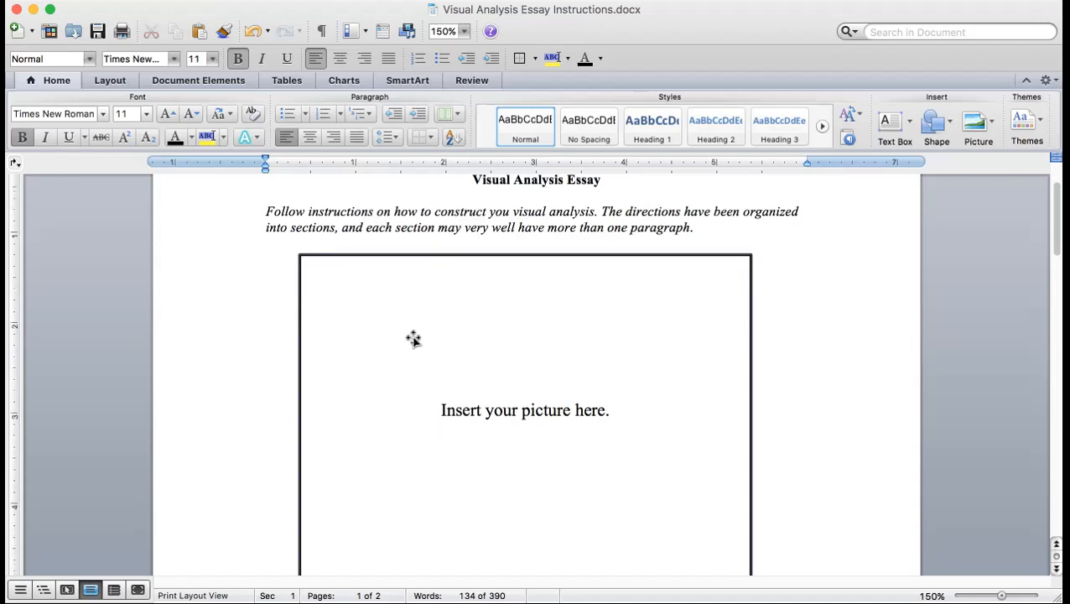
{"action": "scroll", "scroll_direction": "down", "scroll_amount": 3}
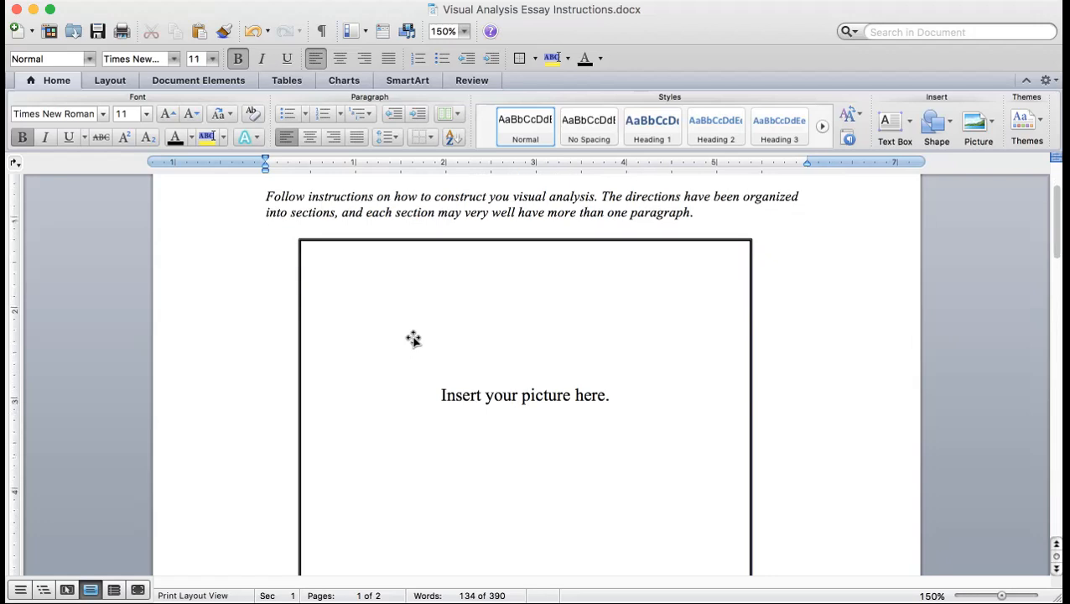
{"action": "scroll", "scroll_direction": "down", "scroll_amount": 3}
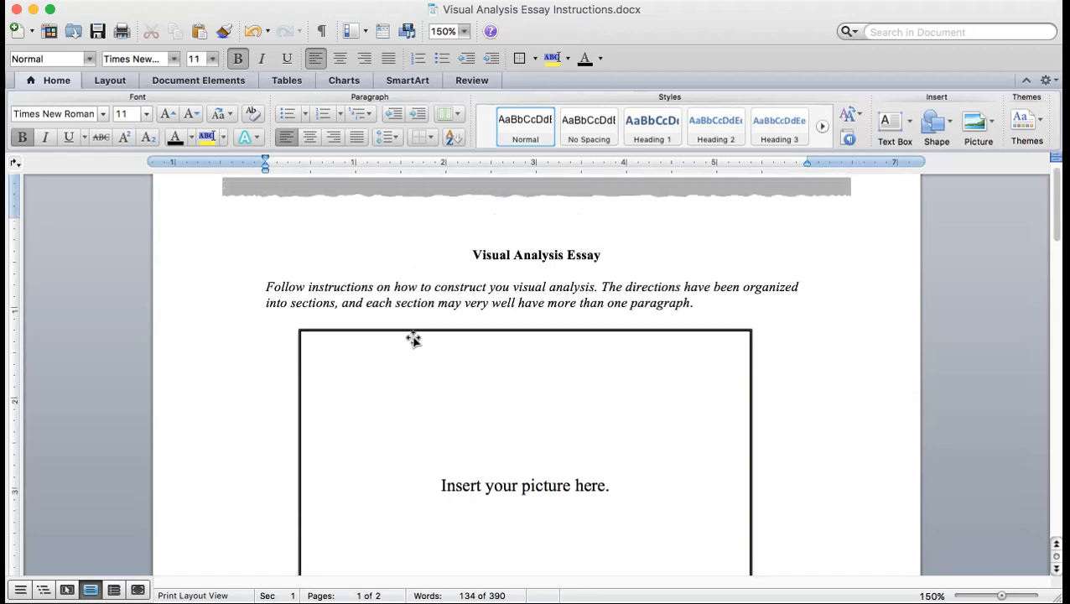
{"action": "scroll", "scroll_direction": "down", "scroll_amount": 3}
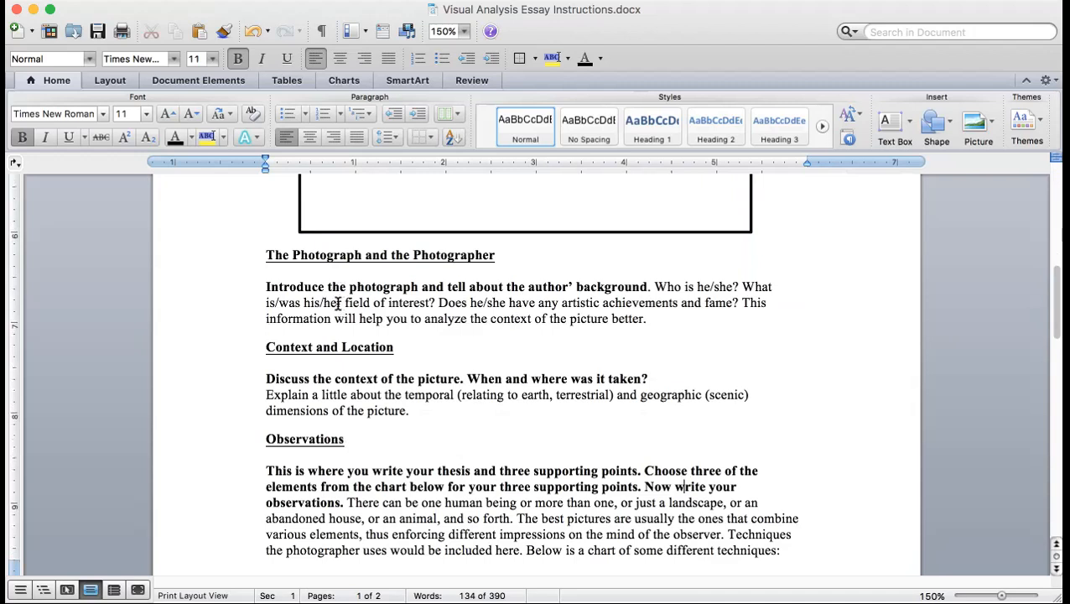
{"action": "mouse_move", "coordinate": [356, 344]}
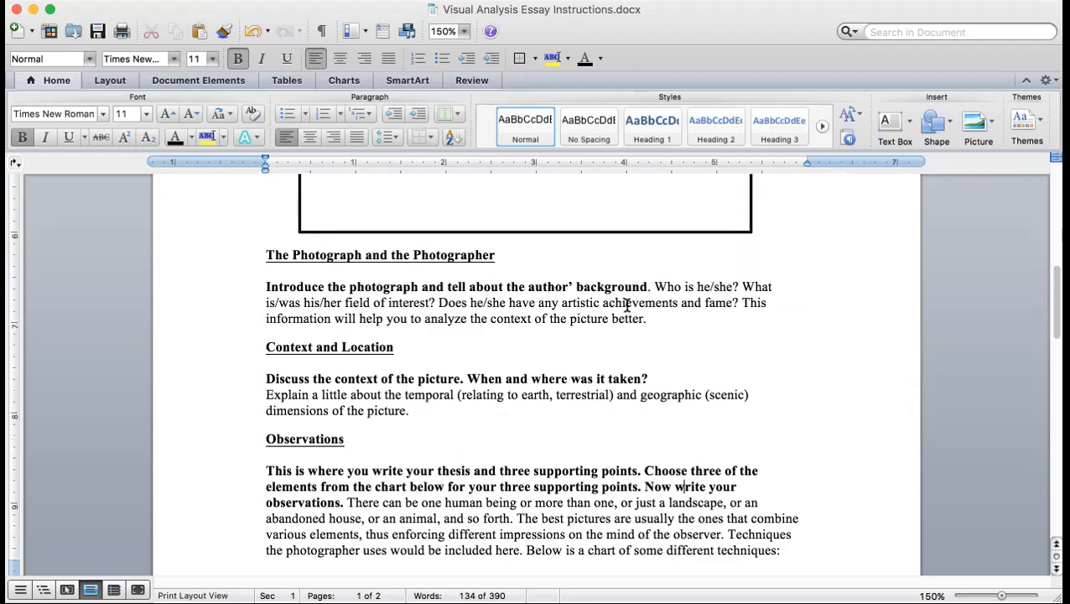
{"action": "mouse_move", "coordinate": [712, 295]}
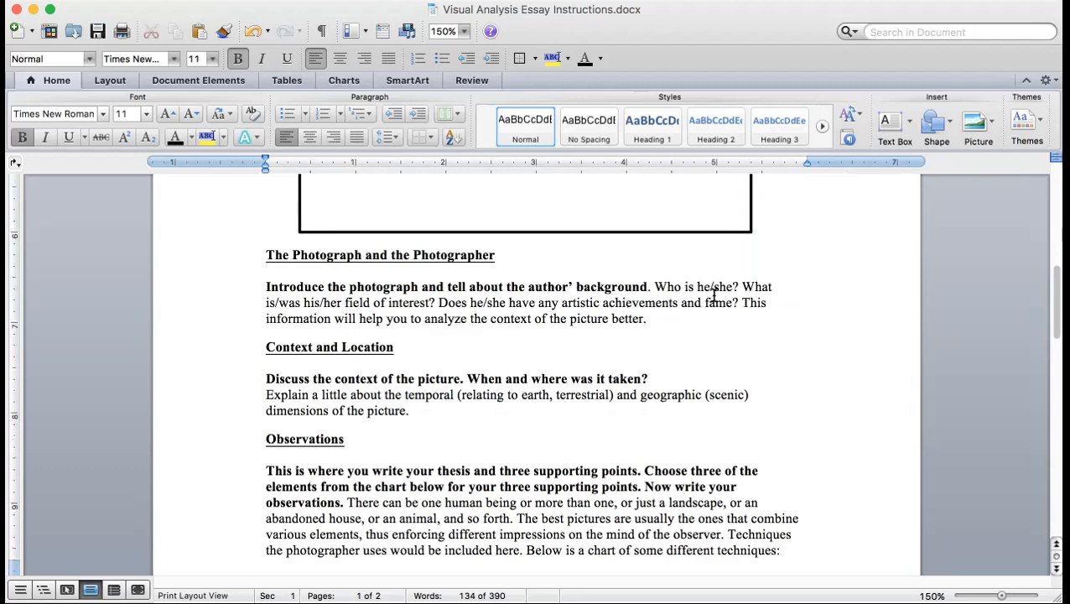
{"action": "mouse_move", "coordinate": [712, 305]}
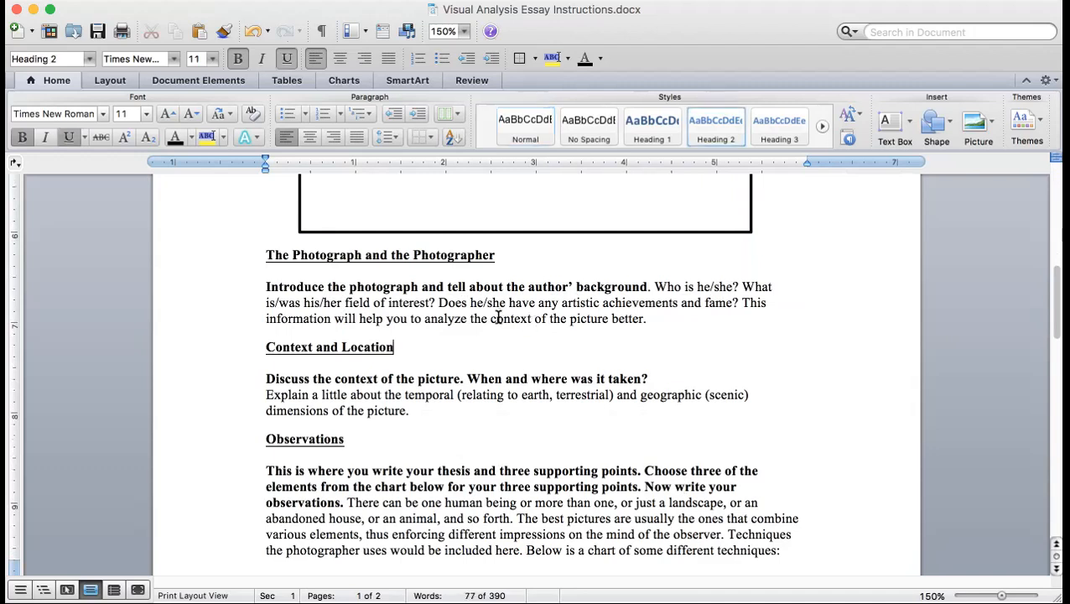
{"action": "scroll", "scroll_direction": "down", "scroll_amount": 3}
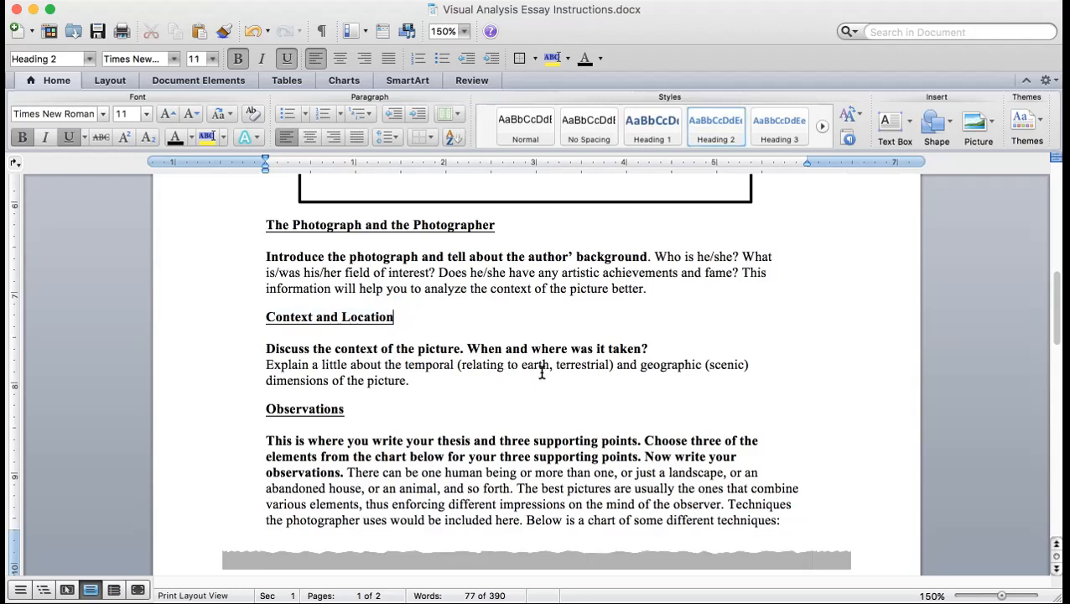
{"action": "mouse_move", "coordinate": [603, 372]}
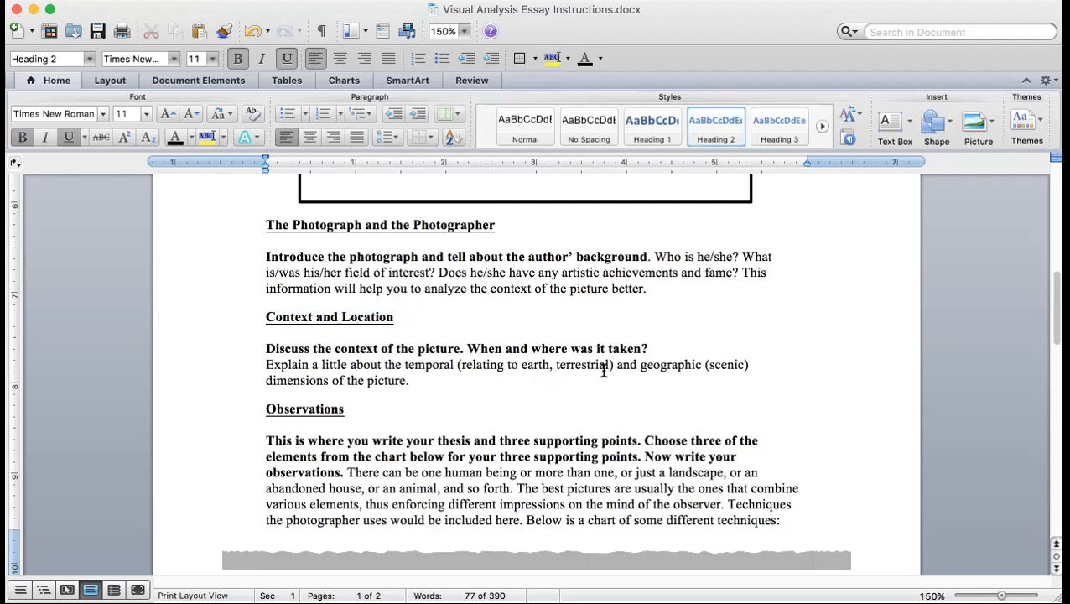
{"action": "left_click", "coordinate": [393, 317]}
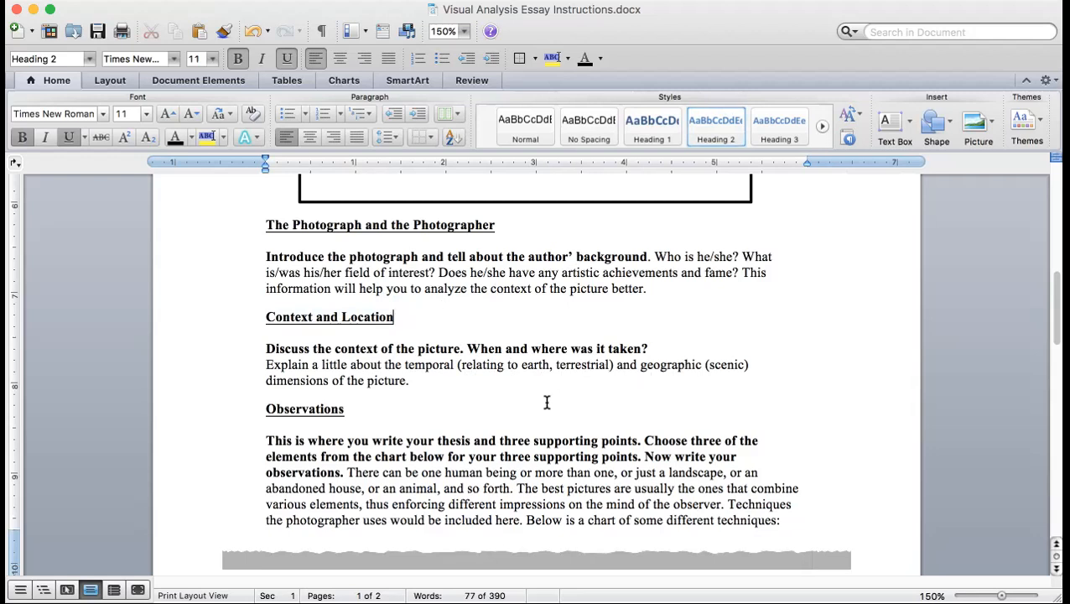
{"action": "mouse_move", "coordinate": [439, 396]}
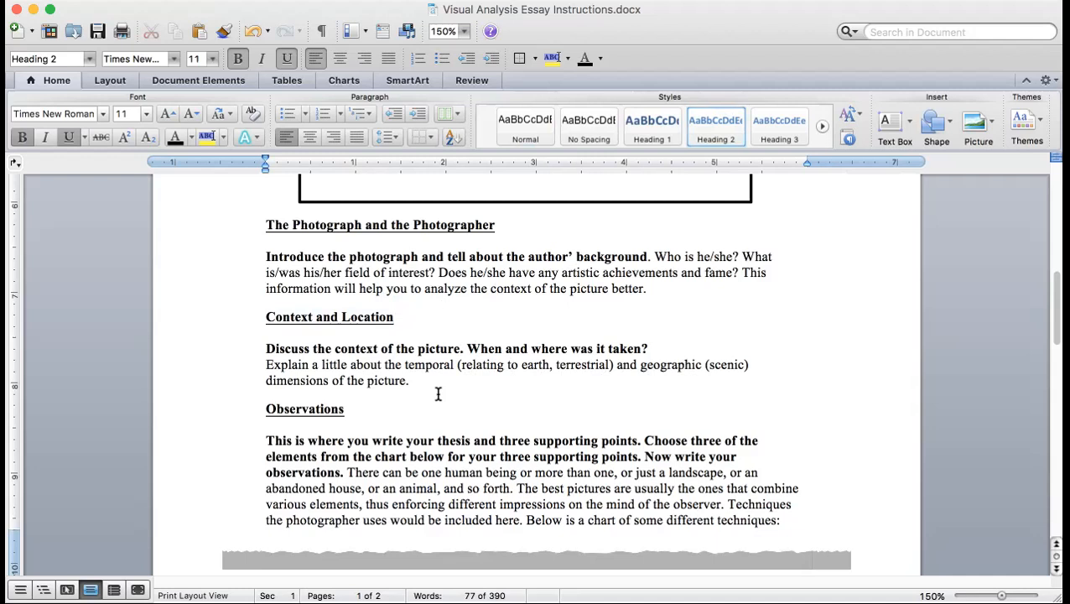
{"action": "left_click", "coordinate": [392, 317]}
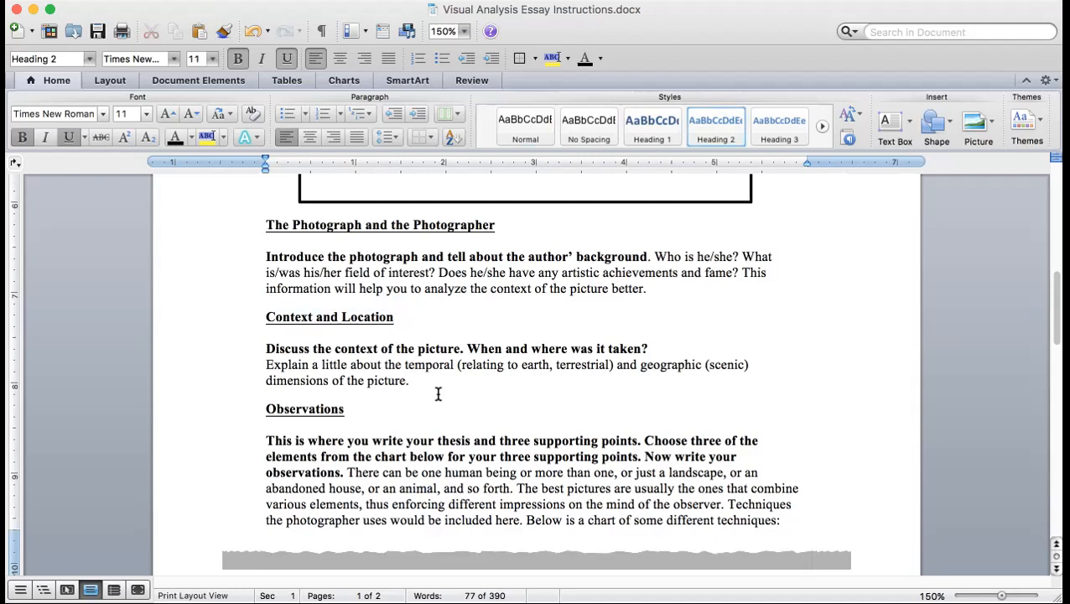
{"action": "left_click", "coordinate": [392, 315]}
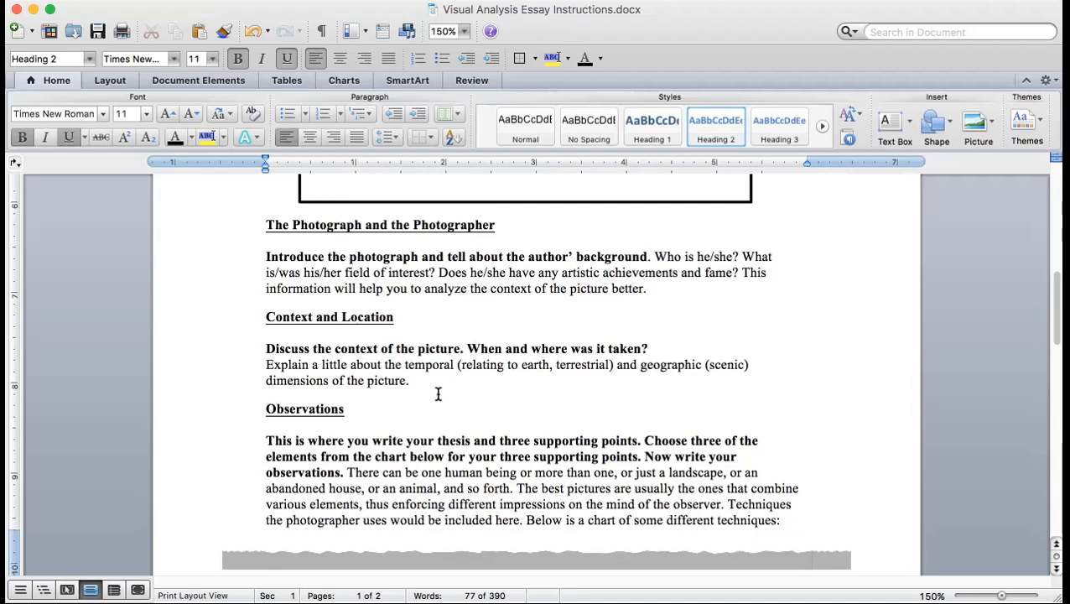
{"action": "left_click", "coordinate": [392, 315]}
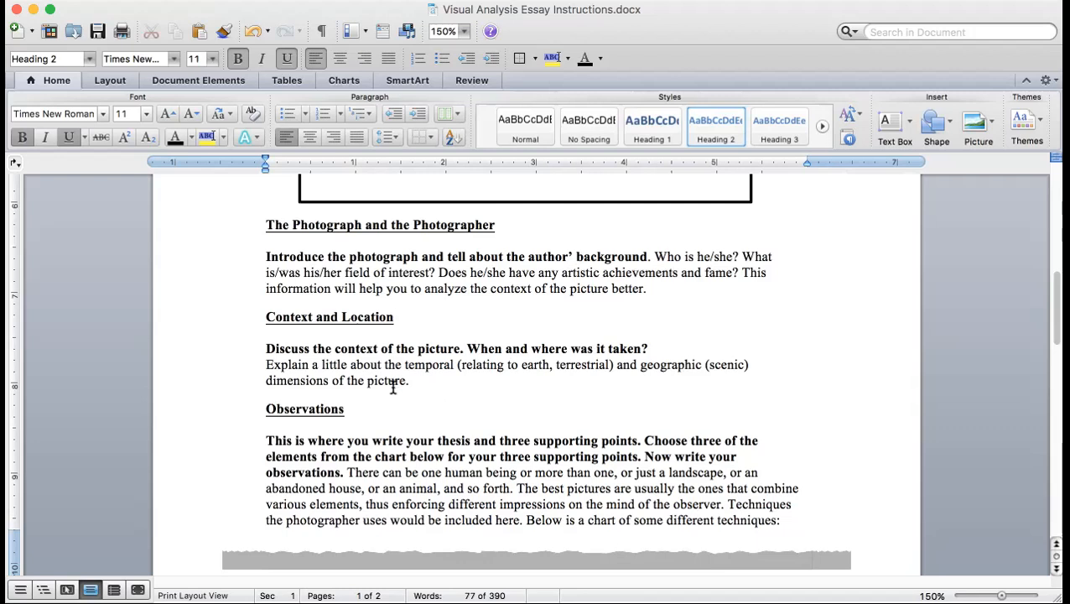
{"action": "mouse_move", "coordinate": [530, 384]}
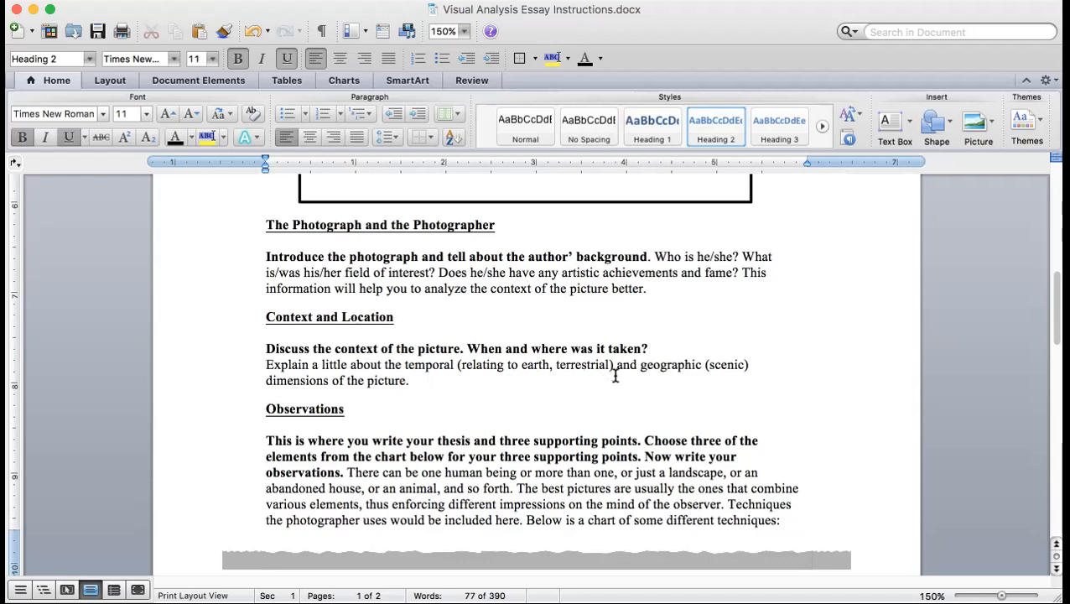
{"action": "mouse_move", "coordinate": [669, 389]}
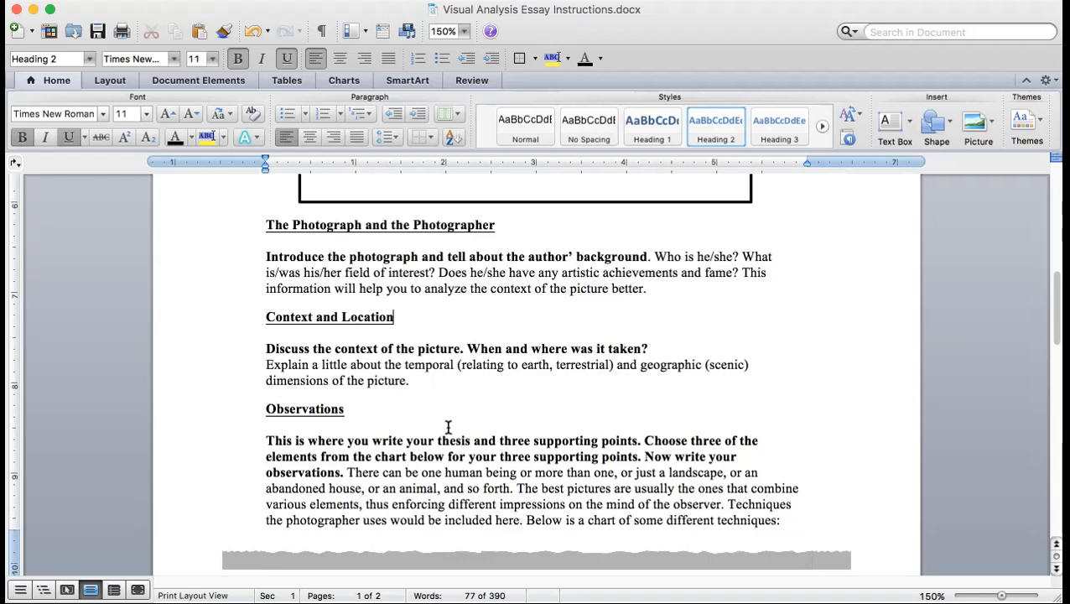
- Scroll to the Element/Definition table on page two listing line, shape, form, color and texture
{"action": "scroll", "scroll_direction": "down", "scroll_amount": 3}
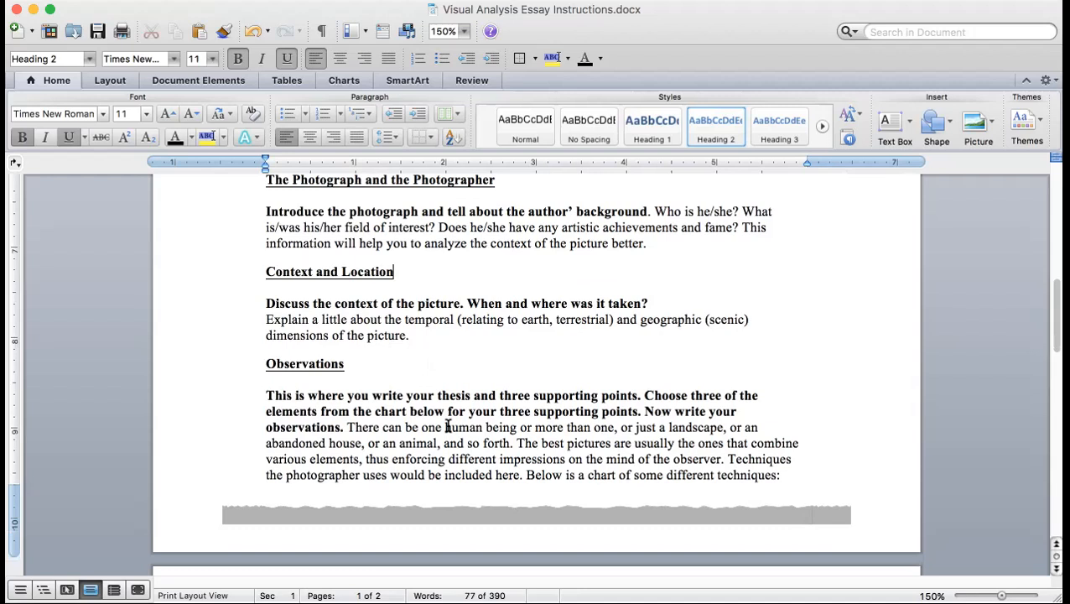
{"action": "scroll", "scroll_direction": "down", "scroll_amount": 3}
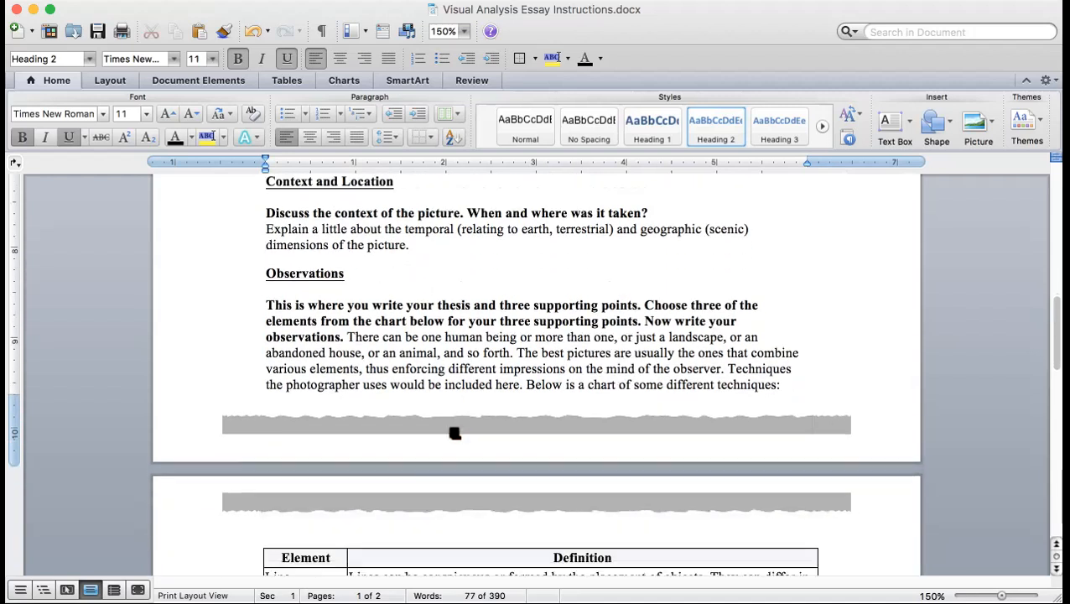
{"action": "scroll", "scroll_direction": "down", "scroll_amount": 3}
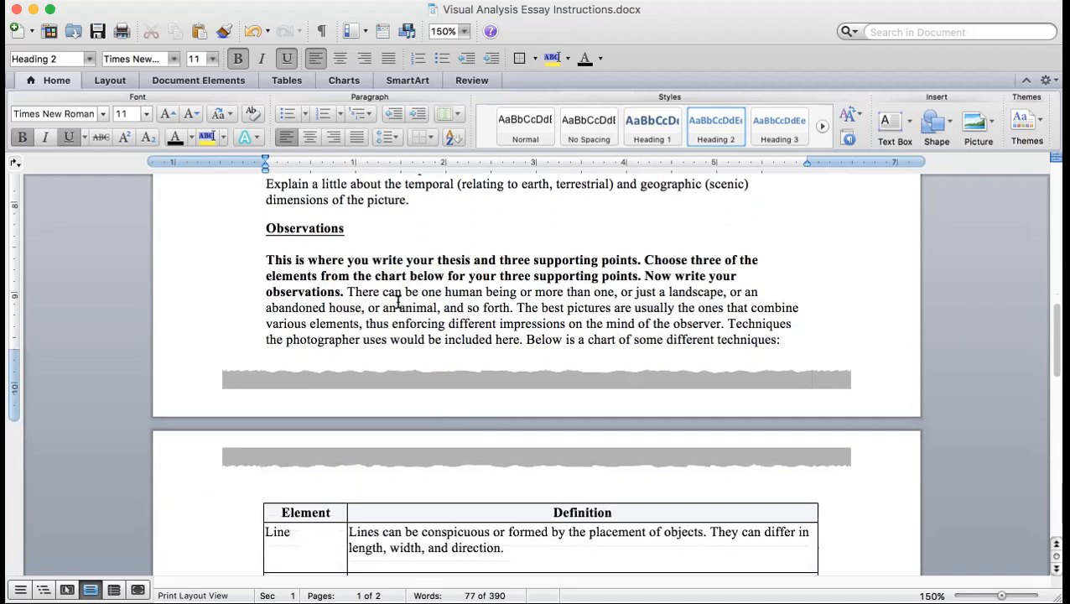
{"action": "mouse_move", "coordinate": [507, 270]}
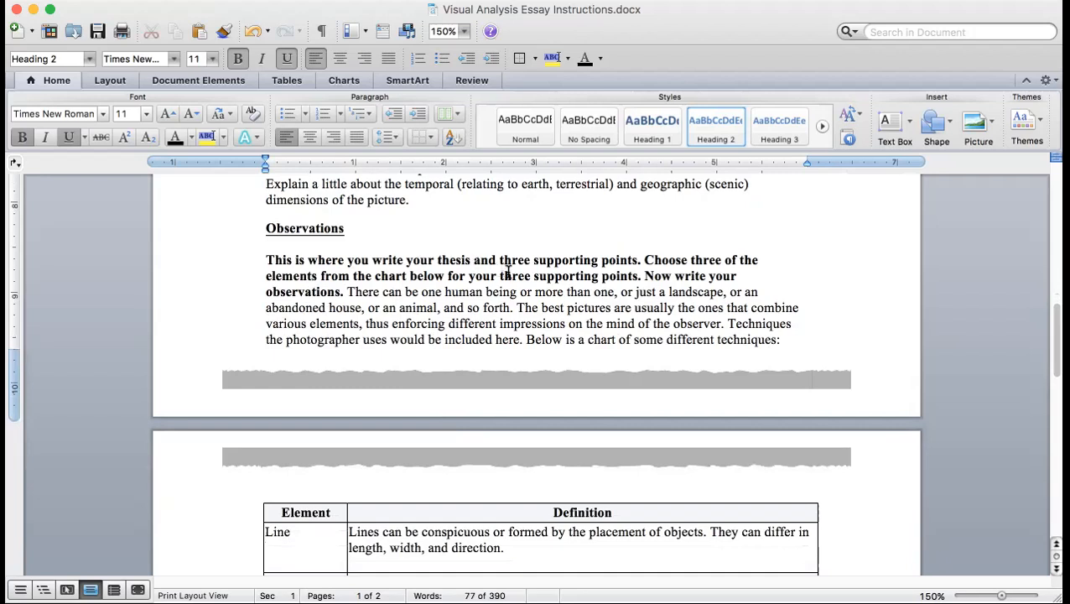
{"action": "mouse_move", "coordinate": [662, 285]}
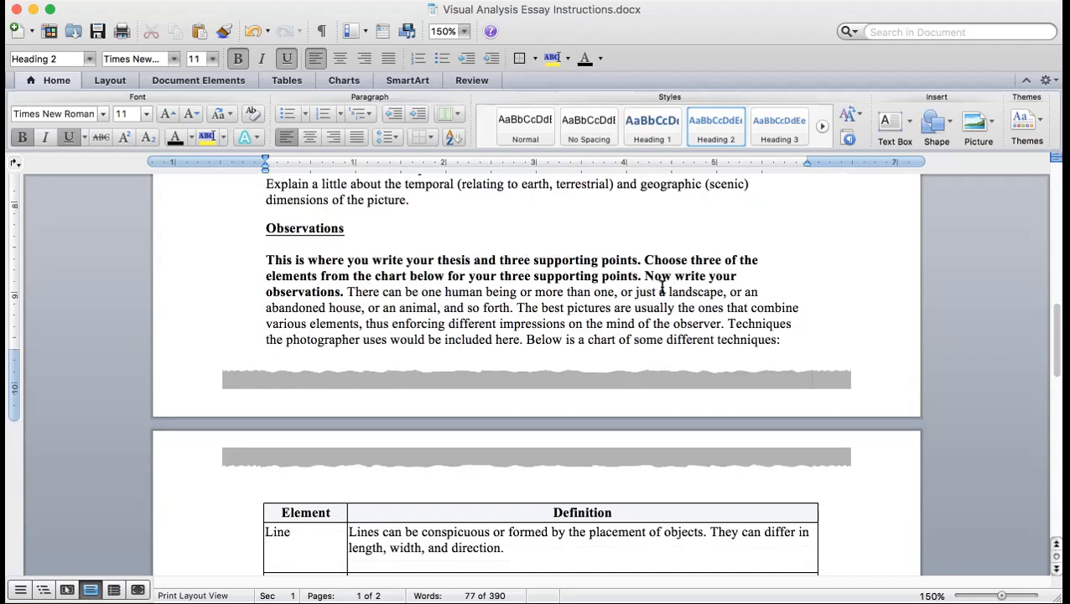
{"action": "mouse_move", "coordinate": [892, 259]}
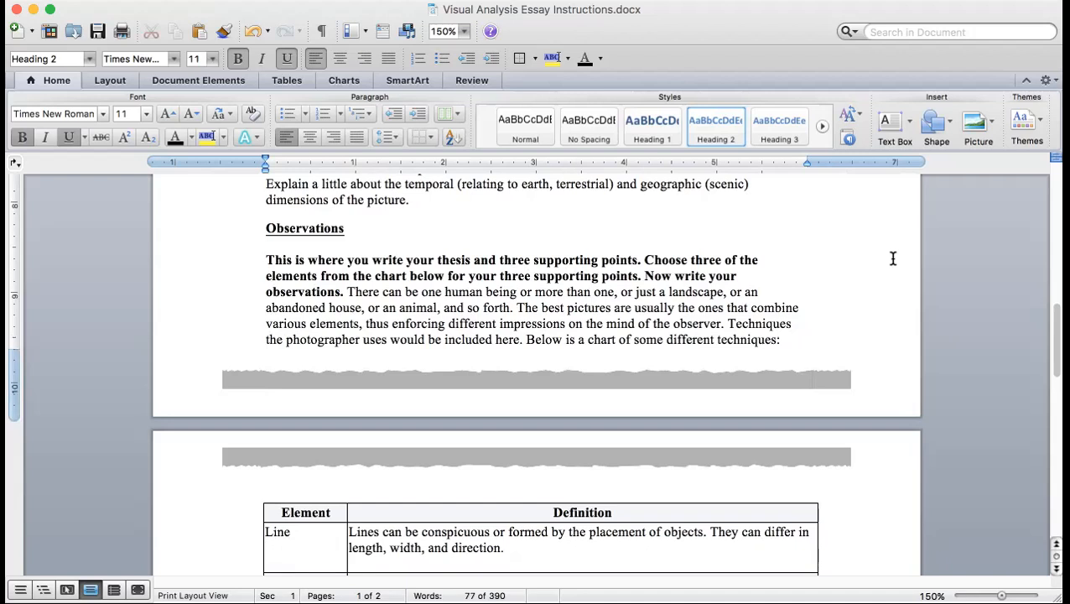
{"action": "mouse_move", "coordinate": [892, 264]}
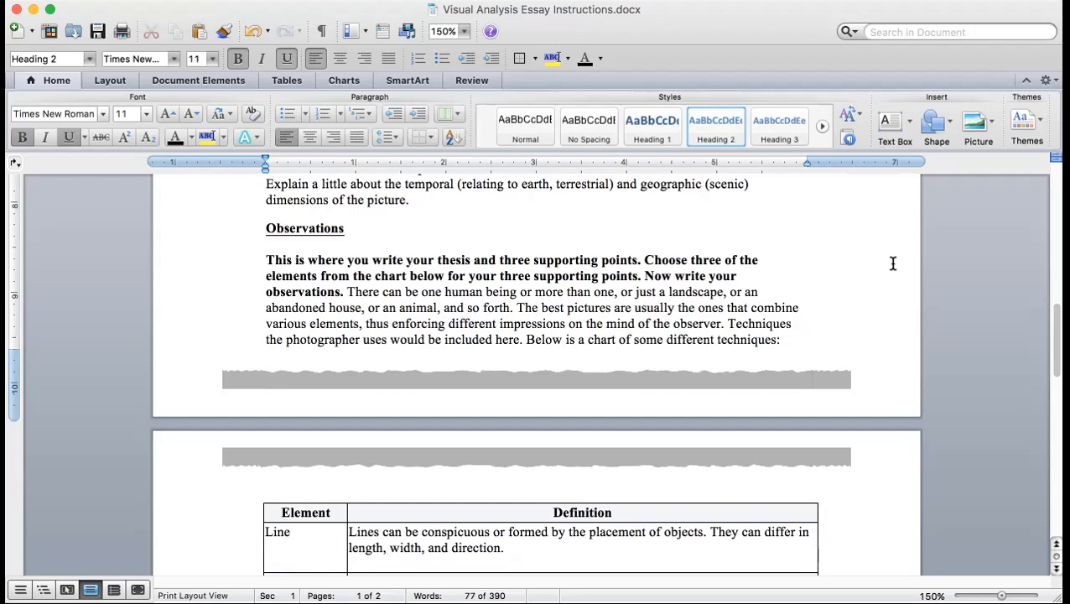
{"action": "scroll", "scroll_direction": "down", "scroll_amount": 3}
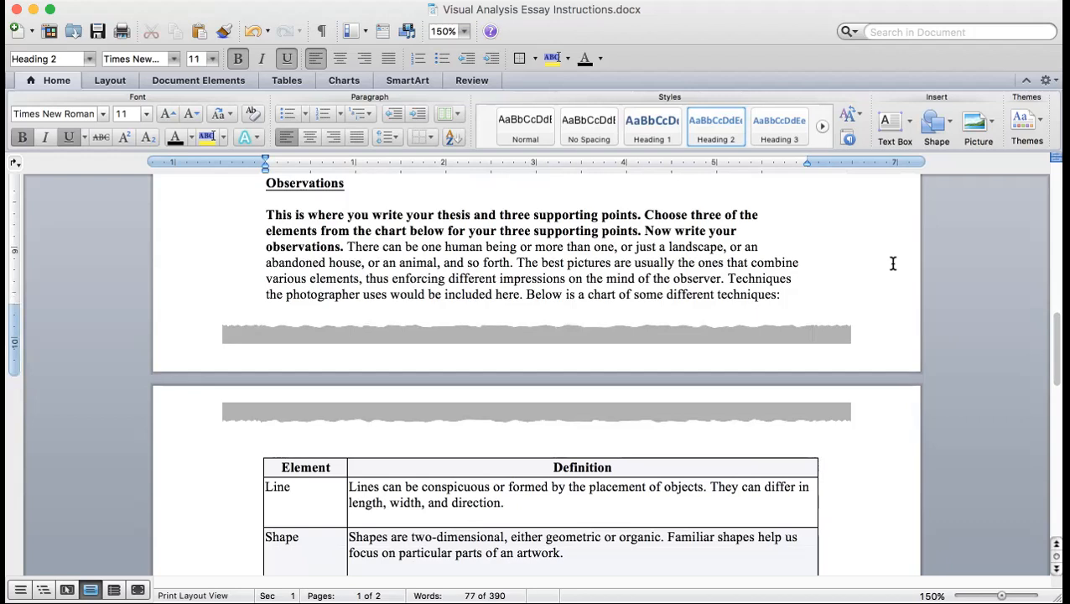
{"action": "scroll", "scroll_direction": "down", "scroll_amount": 3}
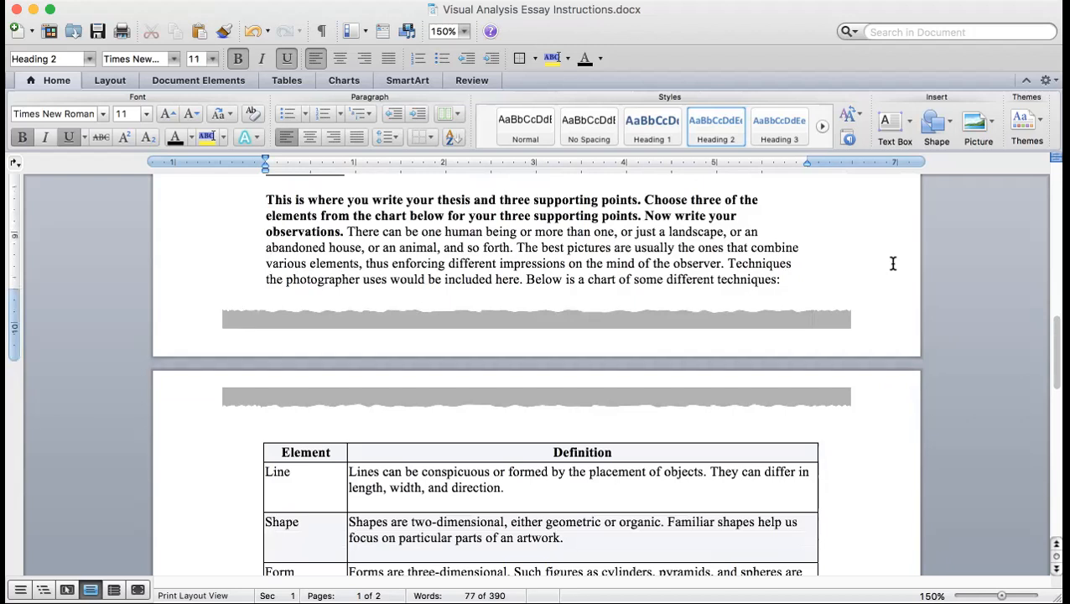
{"action": "mouse_move", "coordinate": [564, 207]}
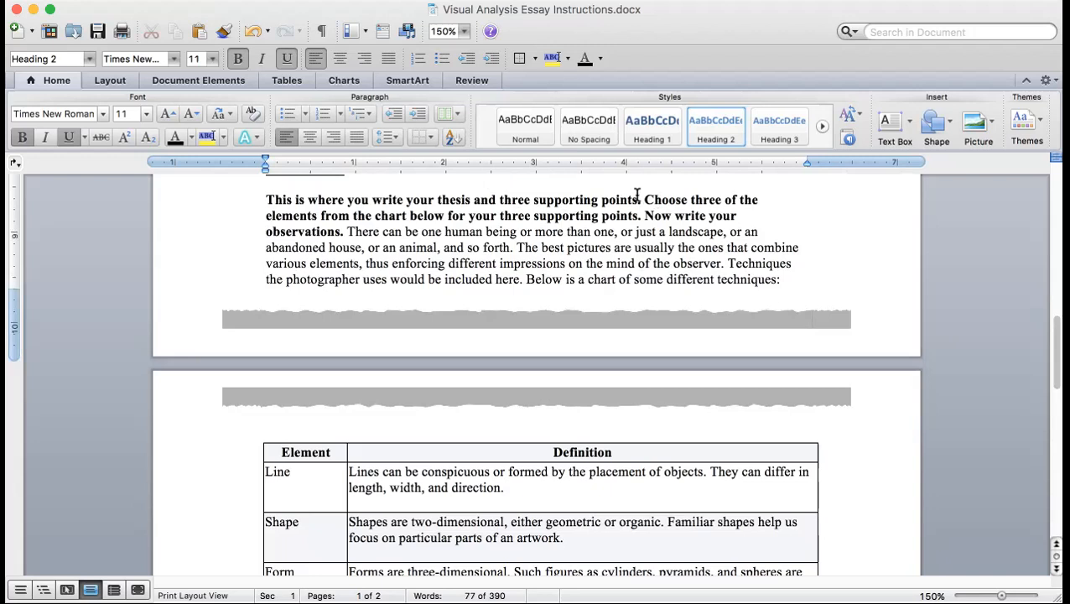
{"action": "left_click_drag", "start_coordinate": [279, 199], "coordinate": [639, 200]}
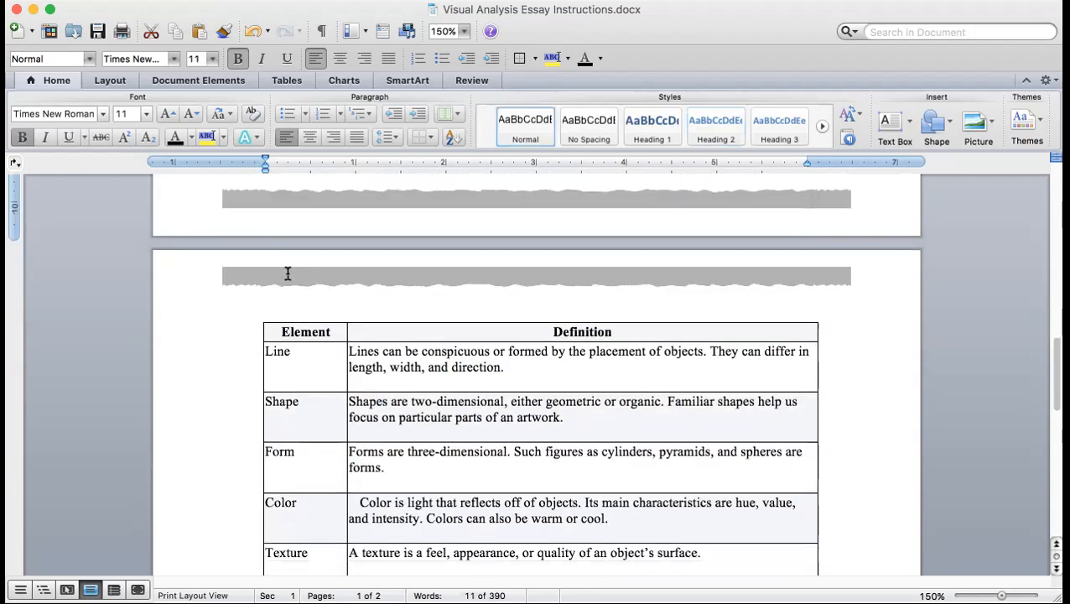
- Scroll through the table to the Space row and The Message section beneath it
{"action": "right_click", "coordinate": [305, 327]}
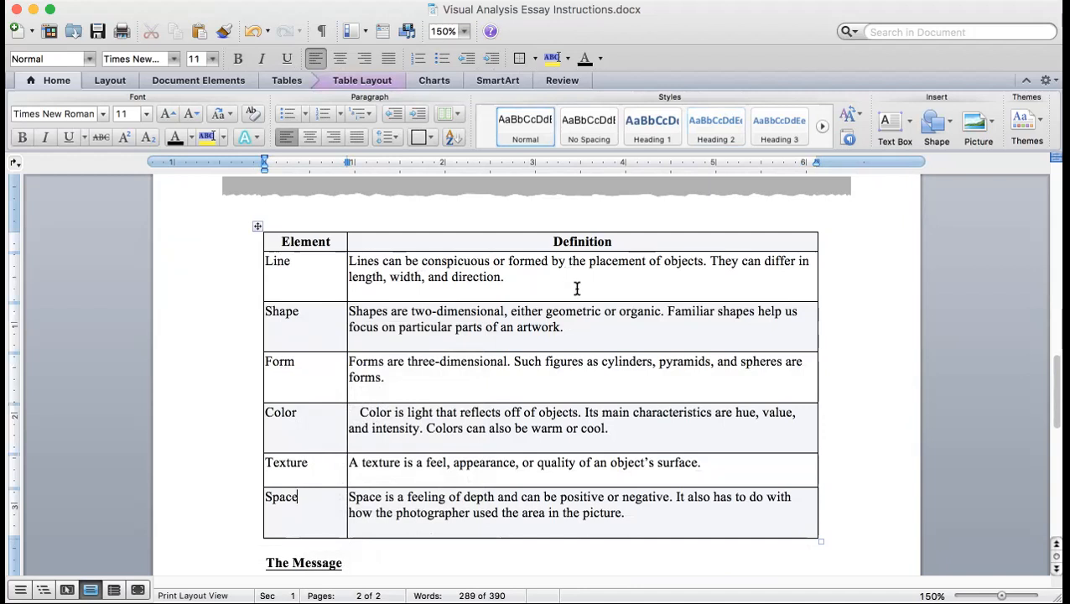
{"action": "mouse_move", "coordinate": [713, 283]}
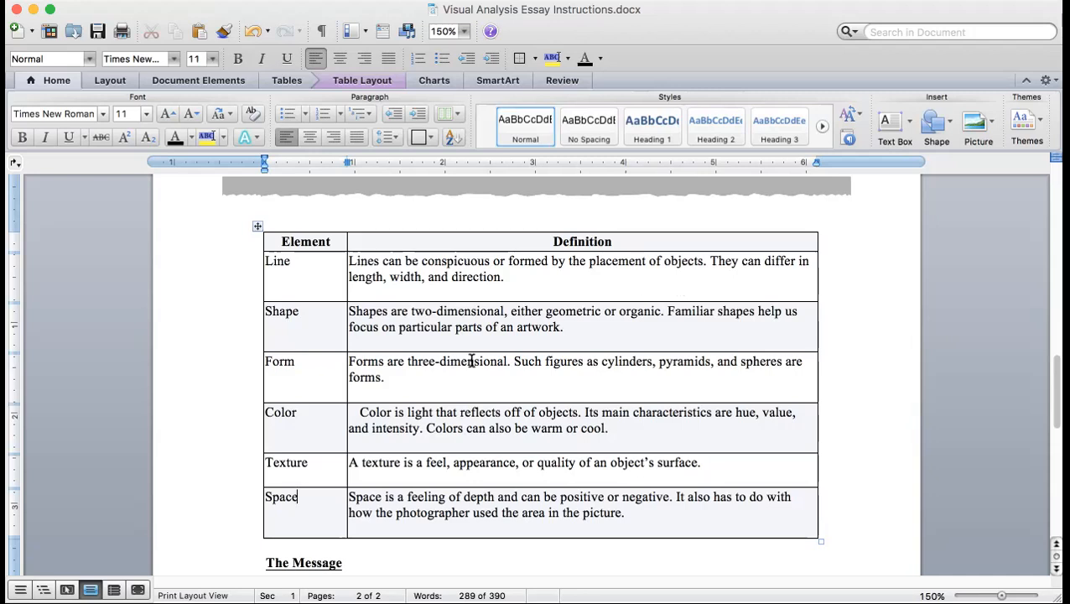
{"action": "scroll", "scroll_direction": "down", "scroll_amount": 3}
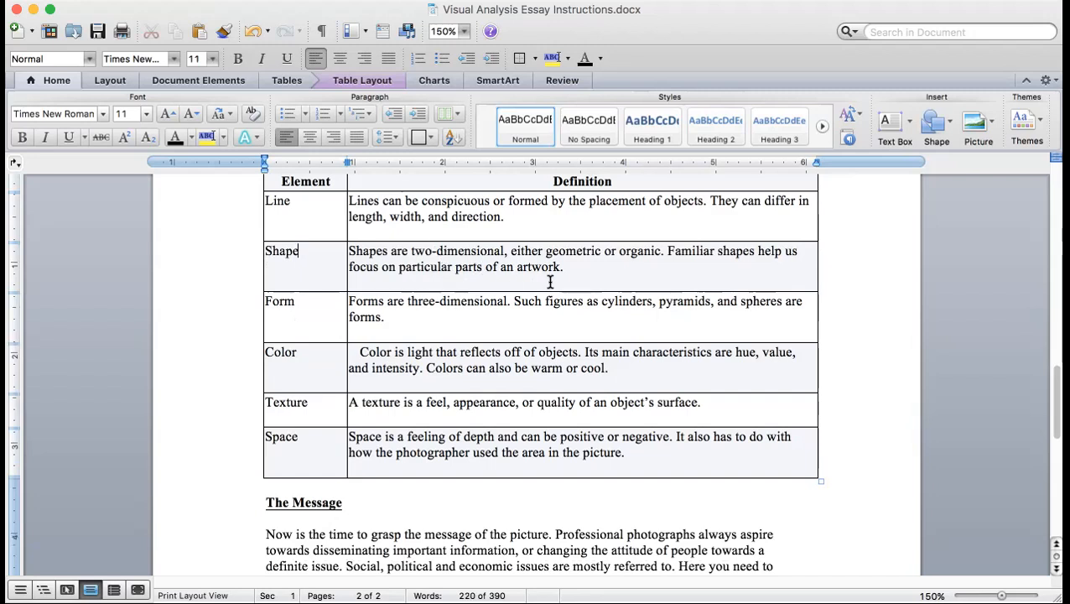
{"action": "mouse_move", "coordinate": [621, 282]}
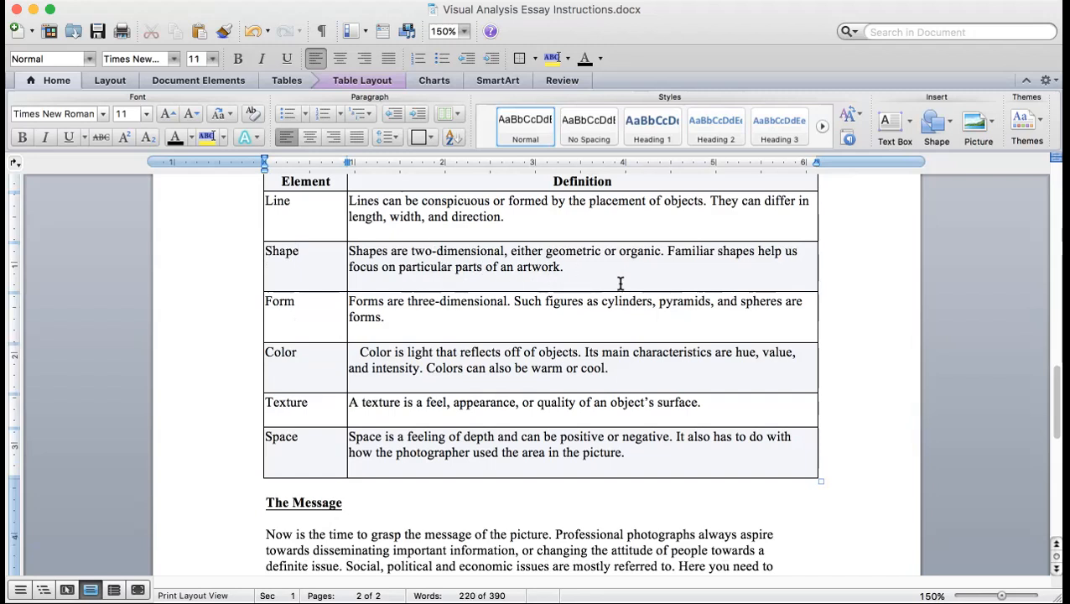
{"action": "left_click", "coordinate": [299, 252]}
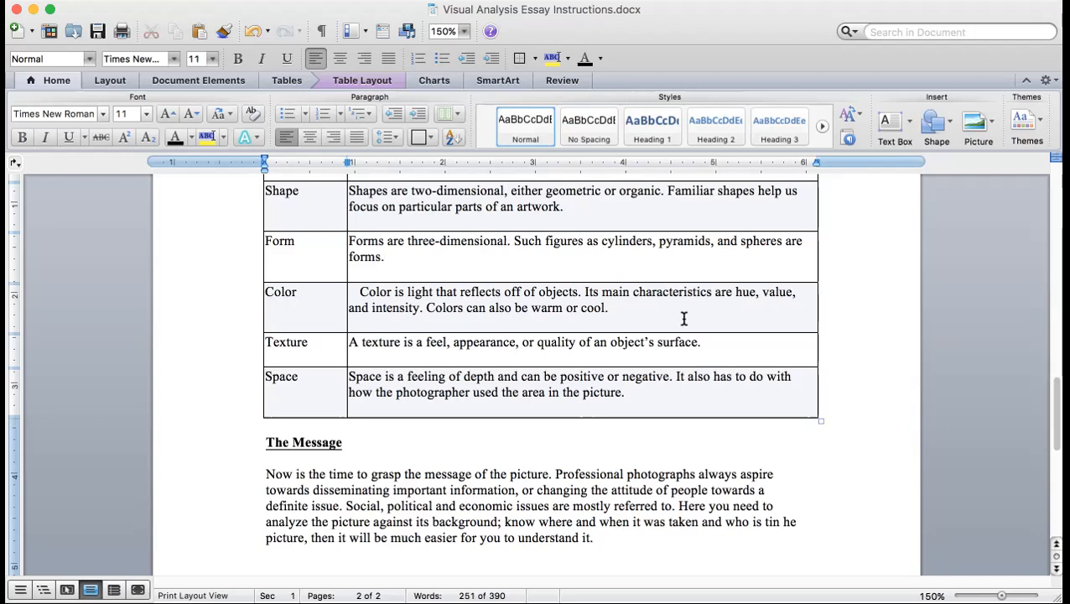
{"action": "left_click", "coordinate": [386, 256]}
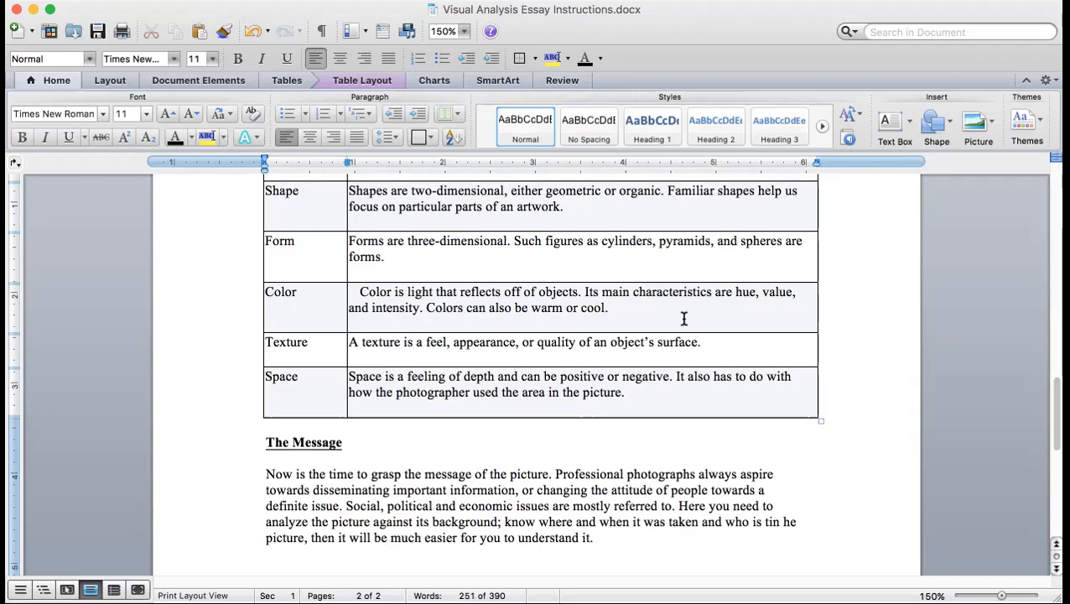
{"action": "scroll", "scroll_direction": "down", "scroll_amount": 3}
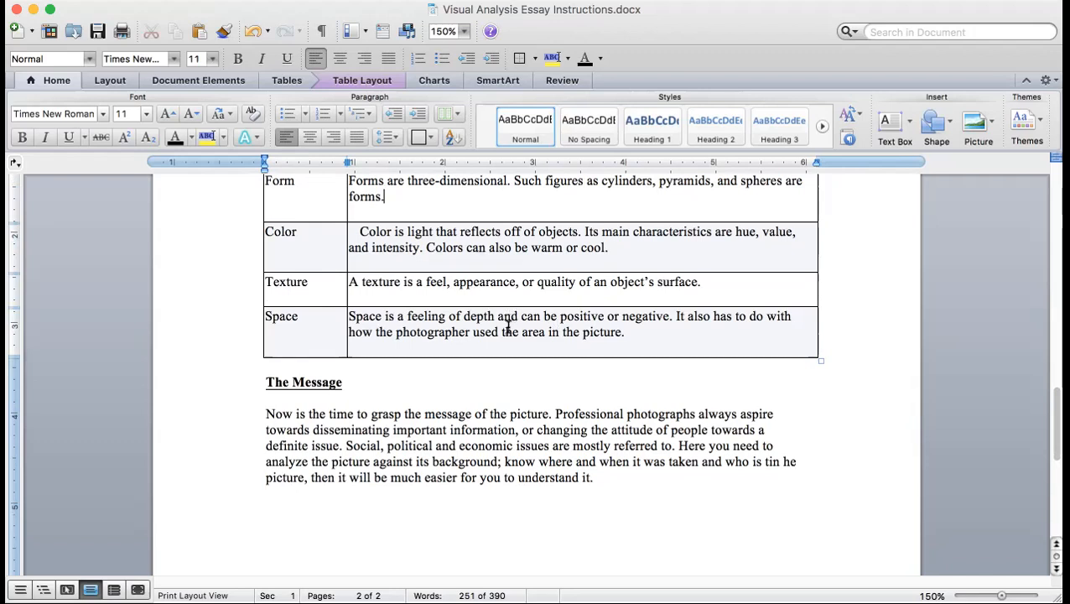
{"action": "scroll", "scroll_direction": "down", "scroll_amount": 3}
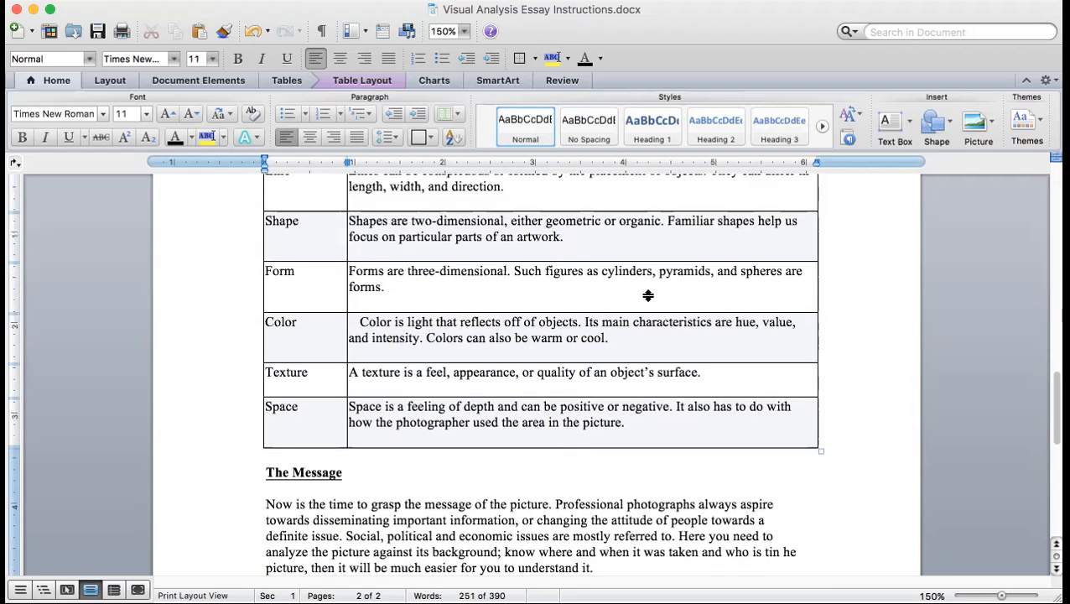
{"action": "scroll", "scroll_direction": "up", "scroll_amount": 3}
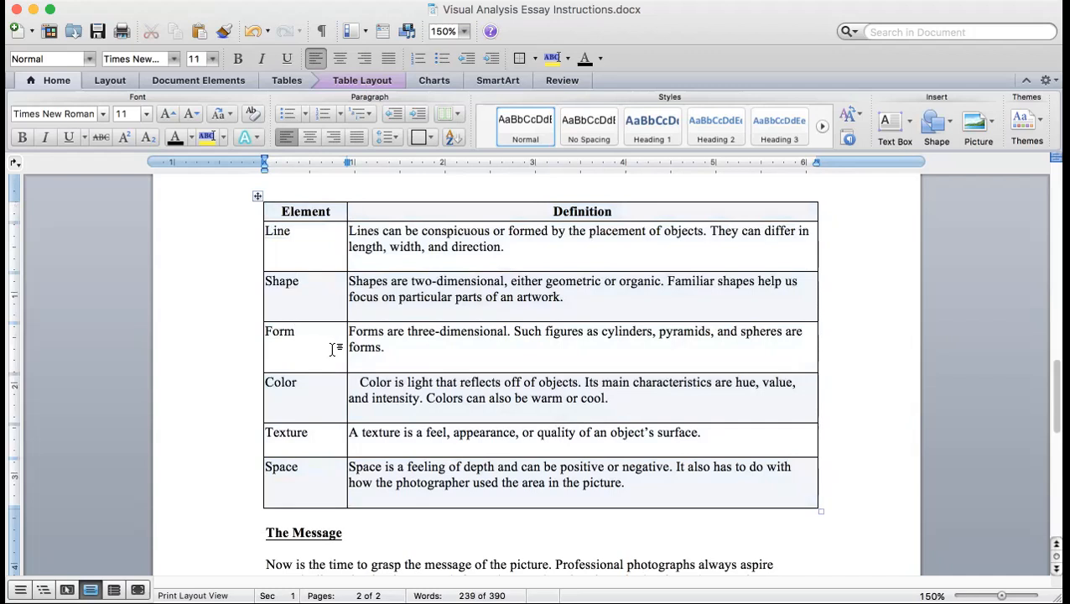
{"action": "left_click", "coordinate": [295, 331]}
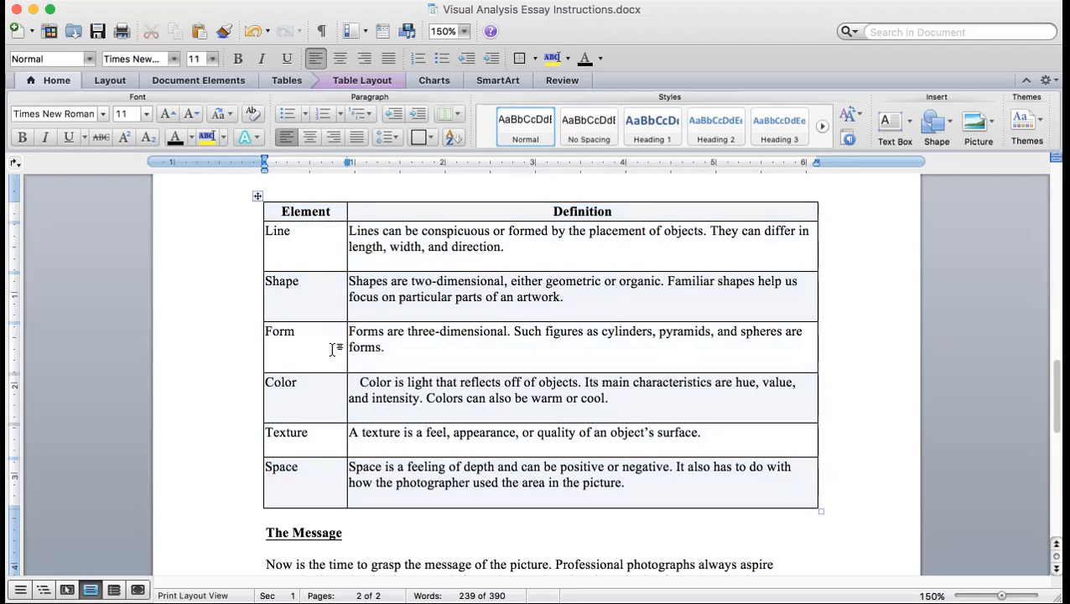
{"action": "left_click", "coordinate": [295, 332]}
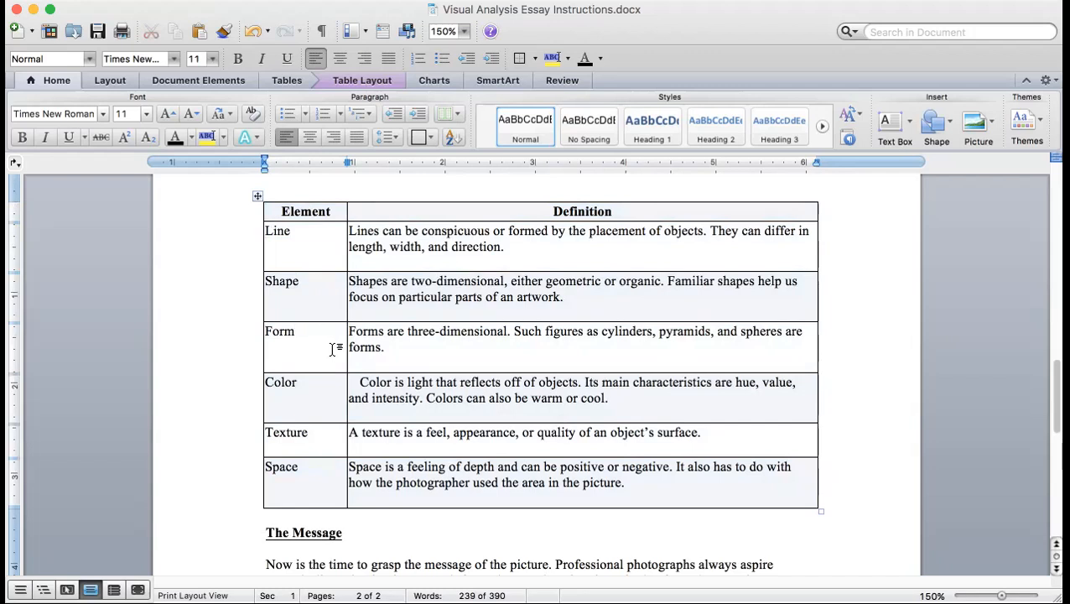
{"action": "left_click", "coordinate": [295, 330]}
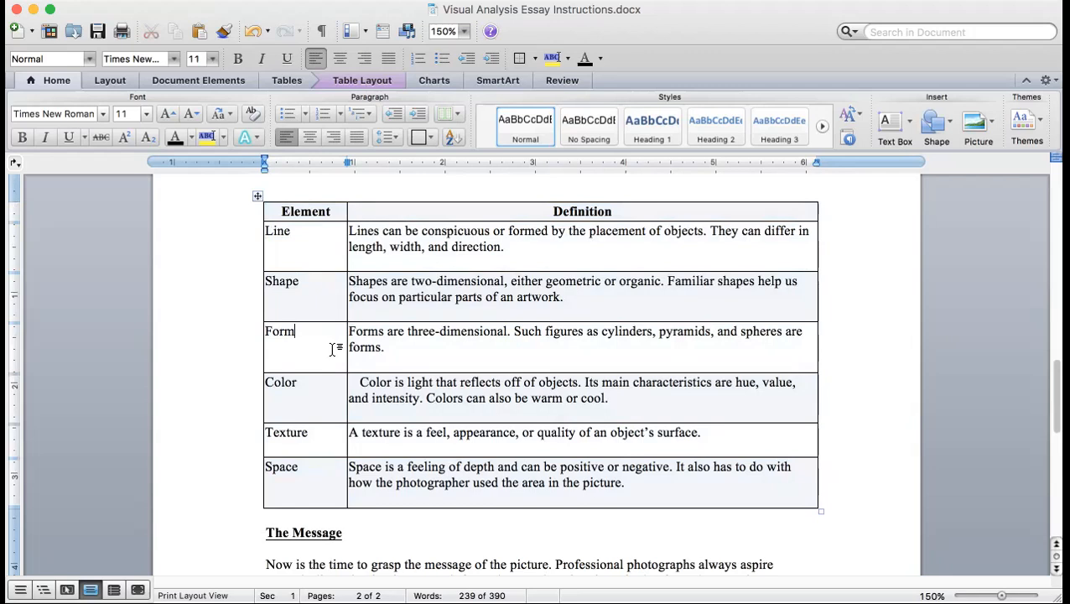
{"action": "mouse_move", "coordinate": [305, 279]}
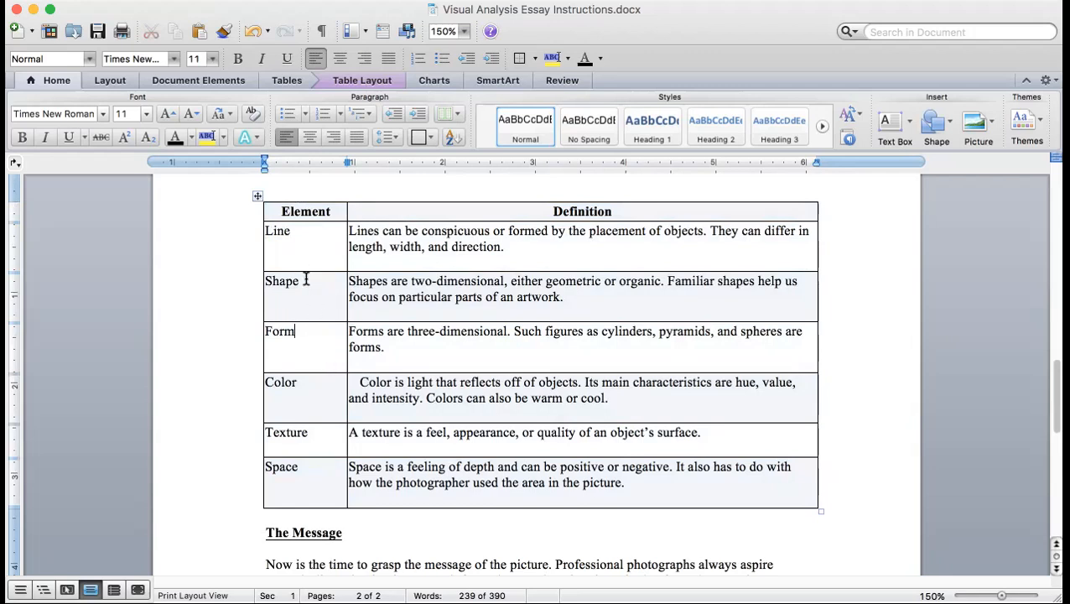
{"action": "left_click", "coordinate": [259, 194]}
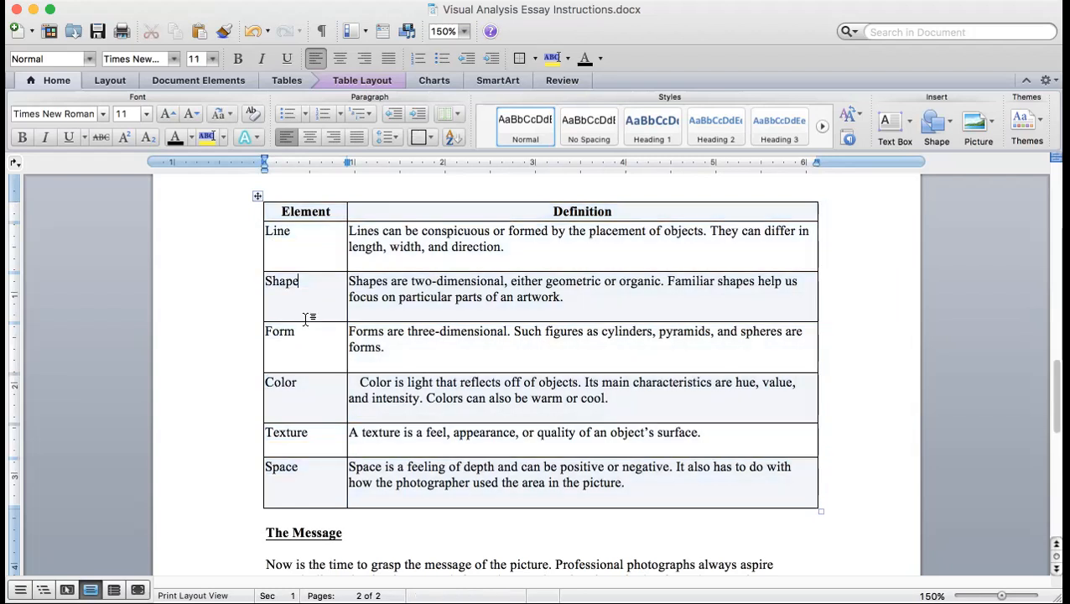
{"action": "mouse_move", "coordinate": [299, 253]}
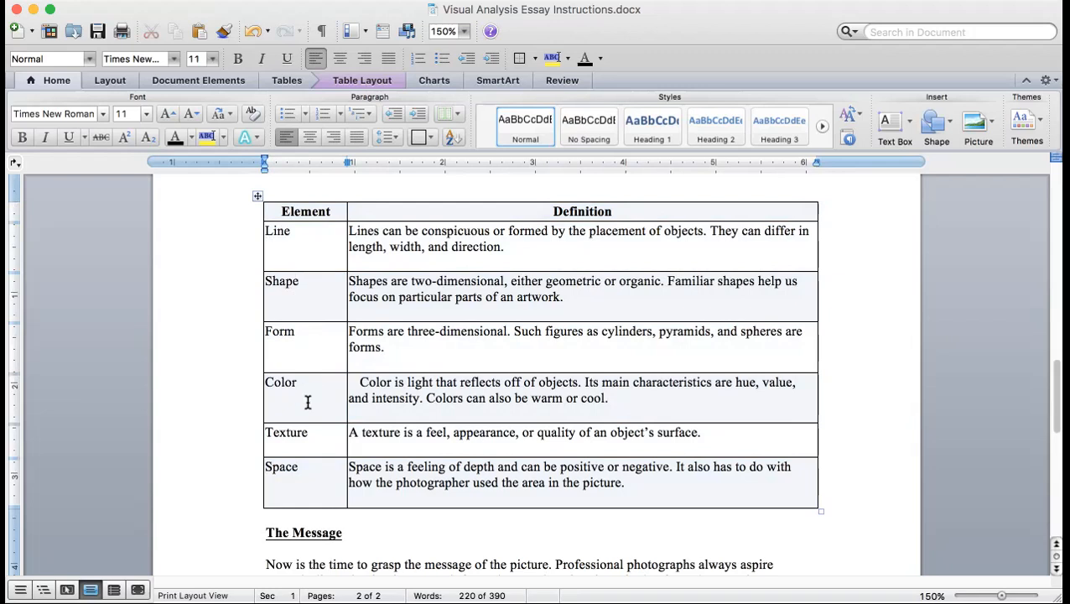
{"action": "left_click", "coordinate": [299, 282]}
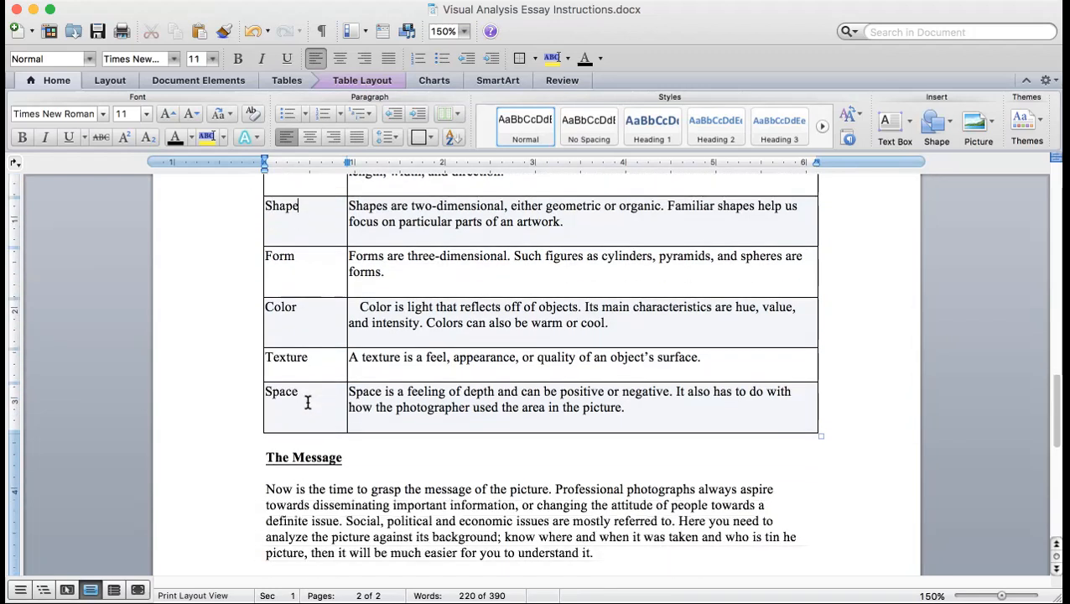
{"action": "scroll", "scroll_direction": "down", "scroll_amount": 3}
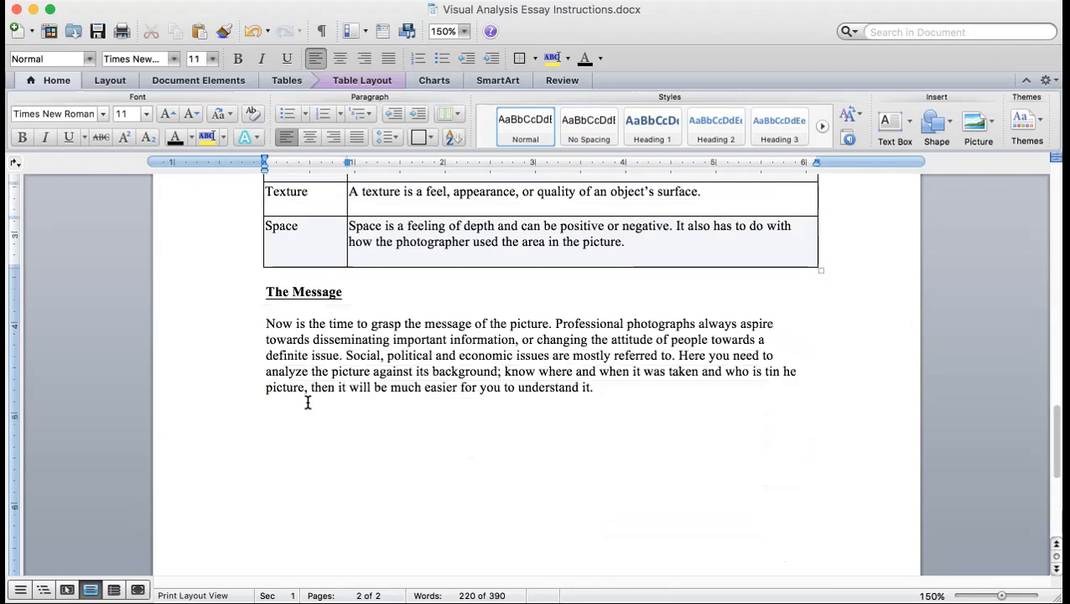
{"action": "scroll", "scroll_direction": "down", "scroll_amount": 3}
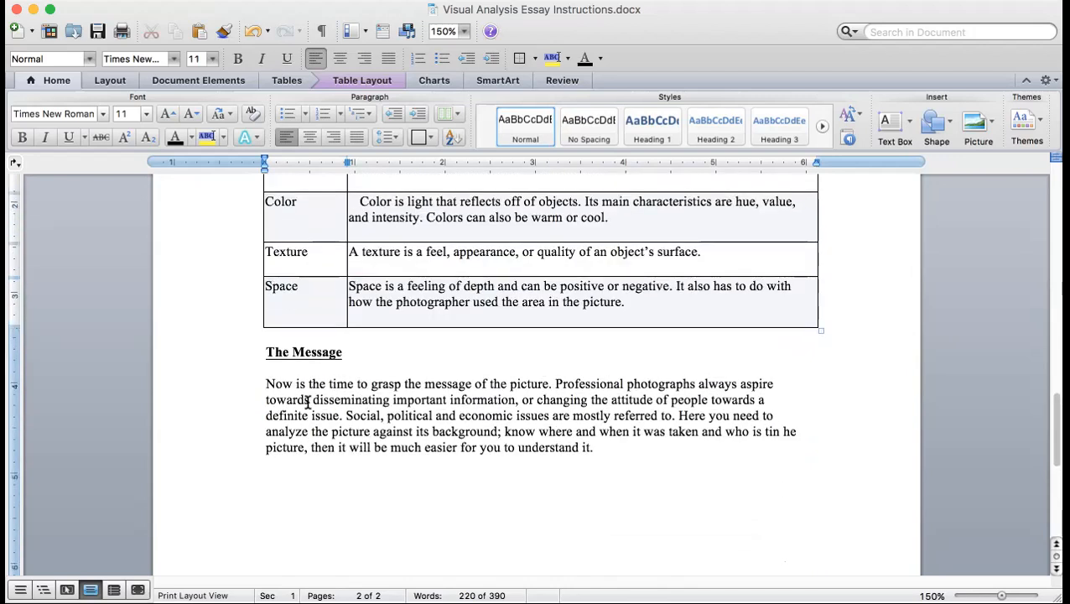
{"action": "scroll", "scroll_direction": "down", "scroll_amount": 3}
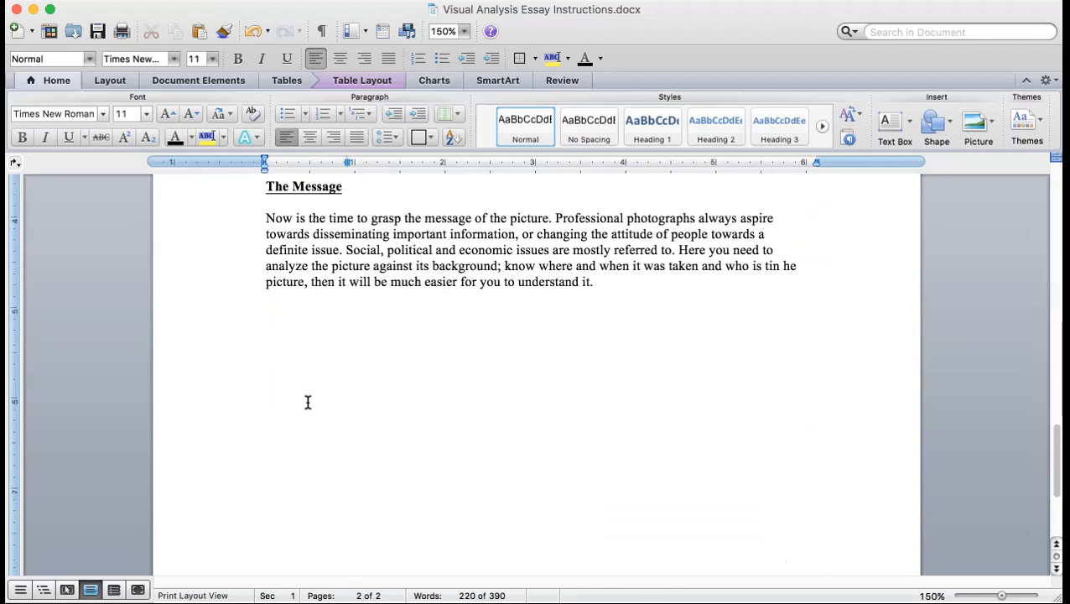
{"action": "mouse_move", "coordinate": [373, 452]}
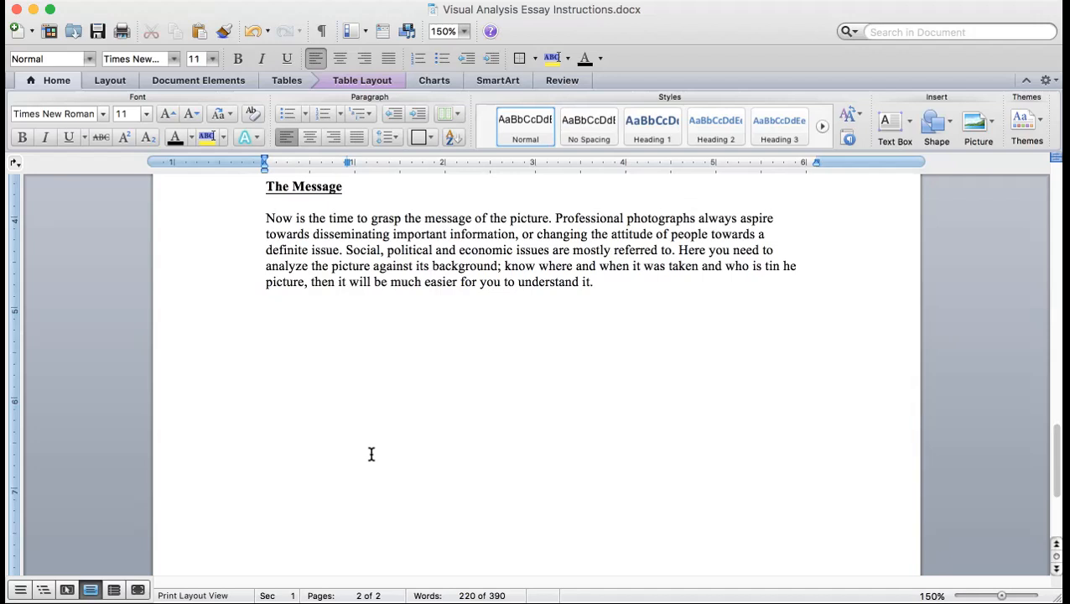
{"action": "mouse_move", "coordinate": [701, 313]}
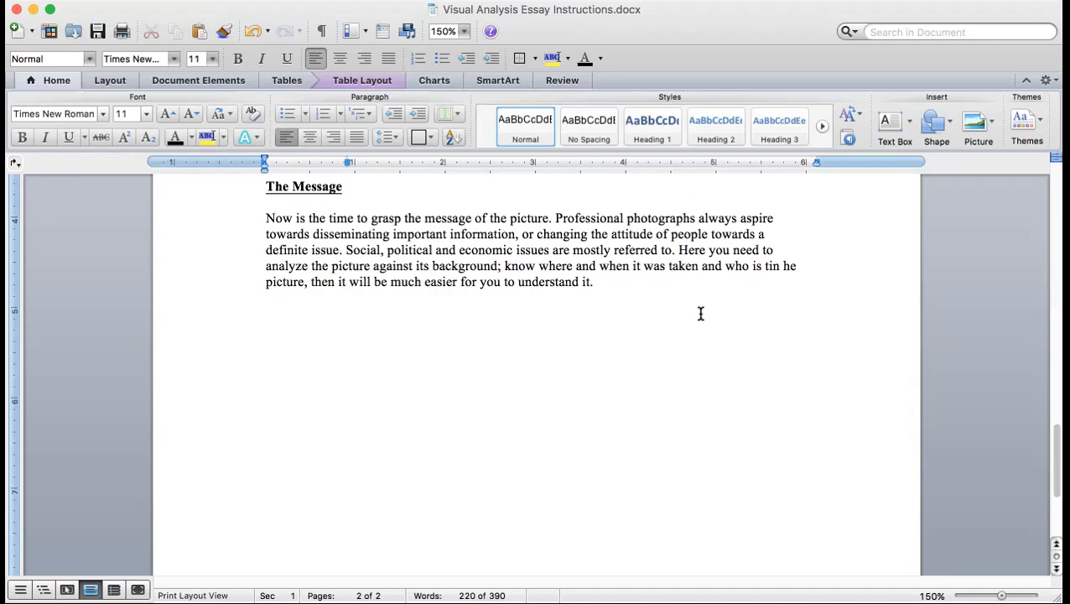
{"action": "mouse_move", "coordinate": [770, 265]}
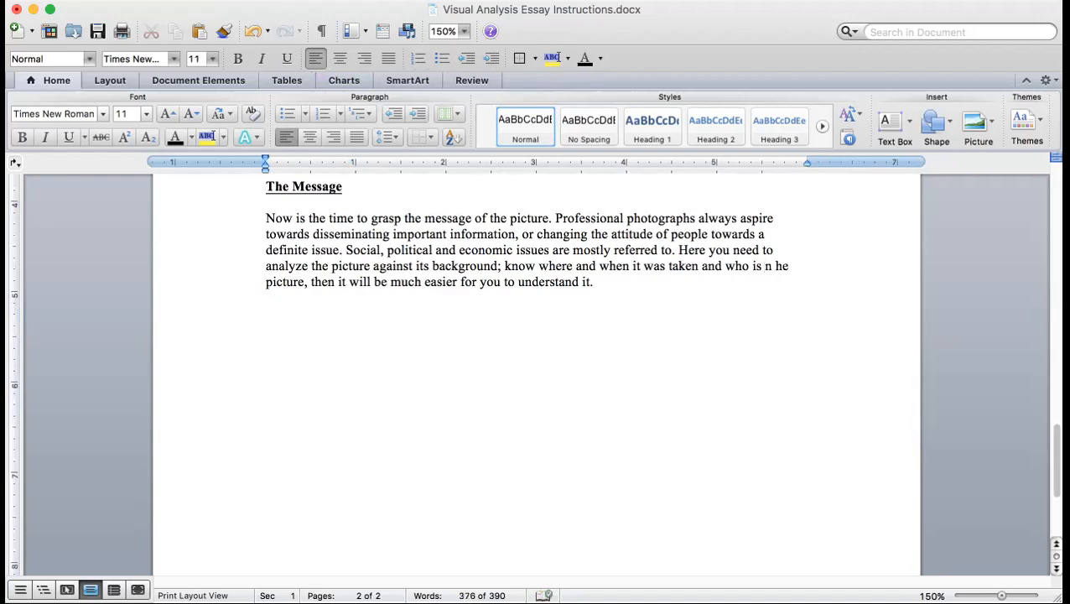
- Correct the typo so The Message reads "who is in the picture"
{"action": "type", "text": "i"}
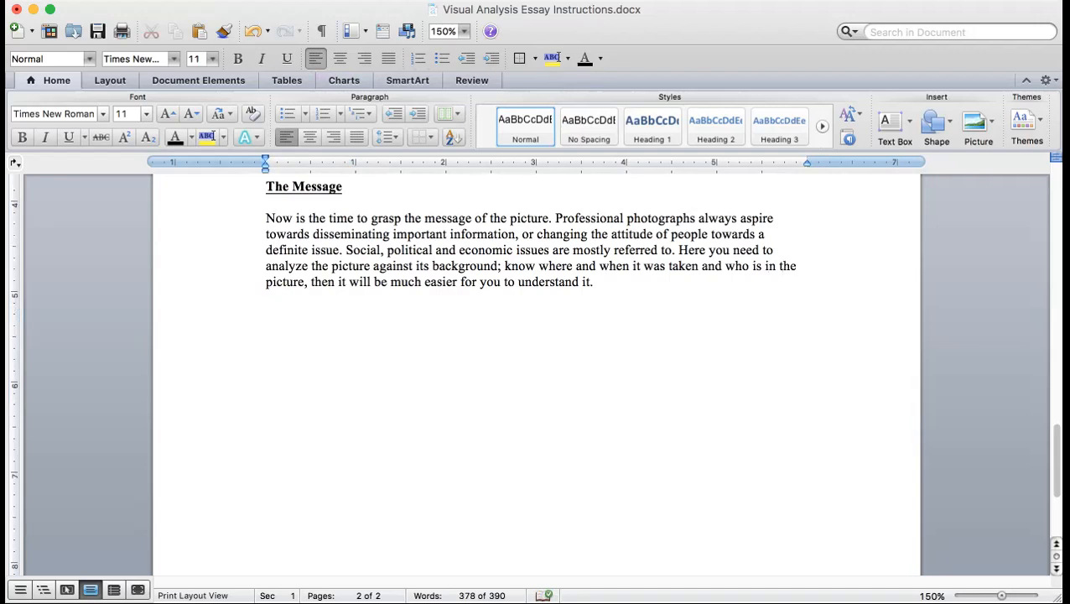
{"action": "left_click", "coordinate": [782, 265]}
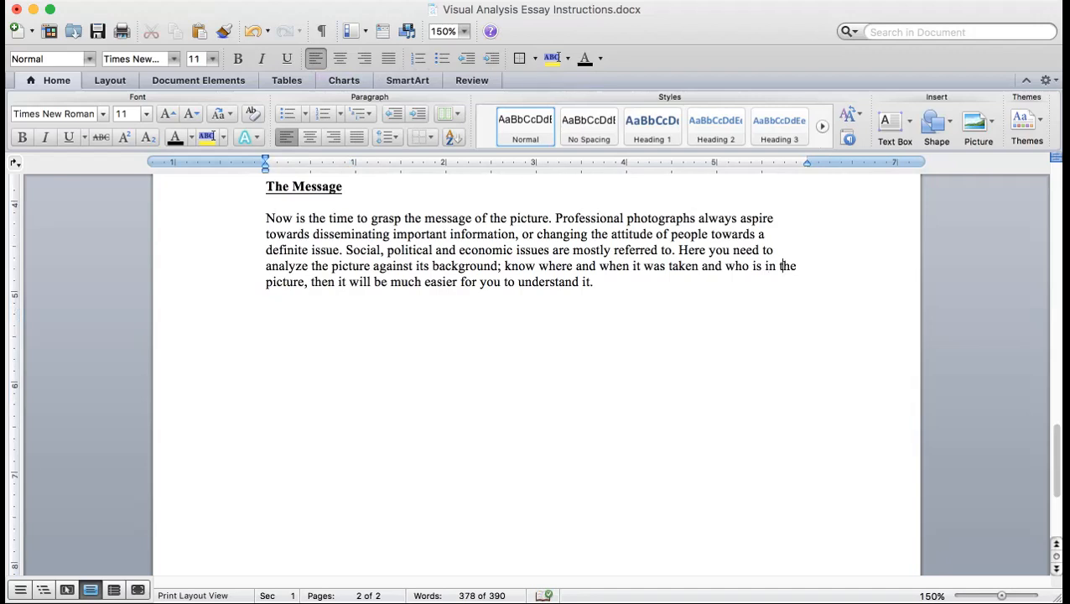